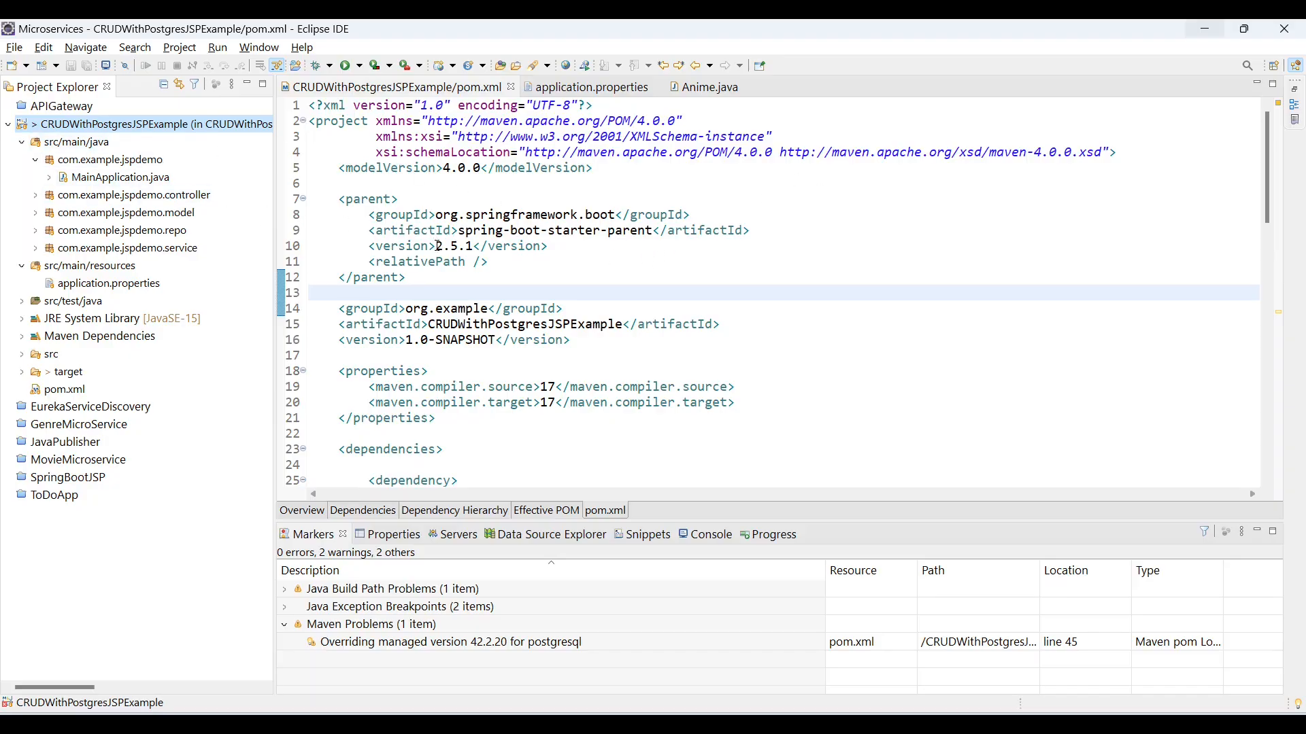
Run MainApplication.java as a Java Application to start the Spring Boot app.
double_click(451, 247)
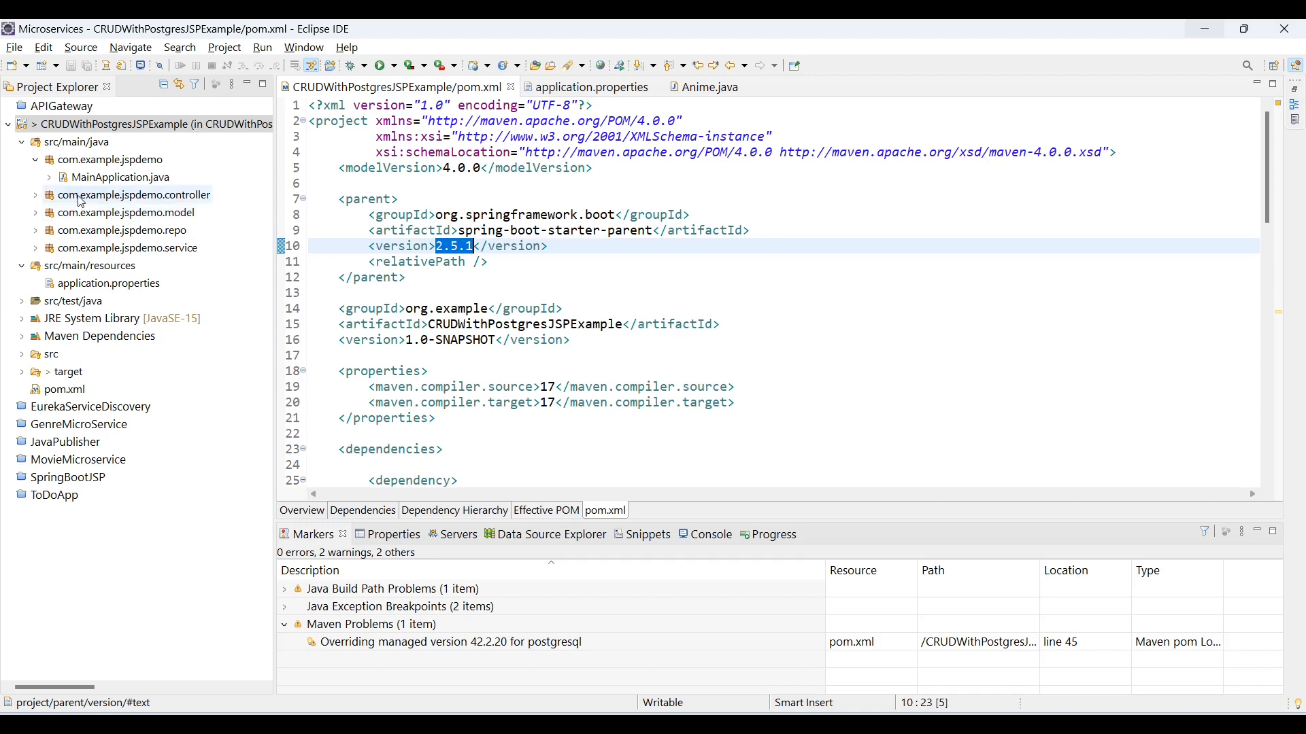
right_click(80, 177)
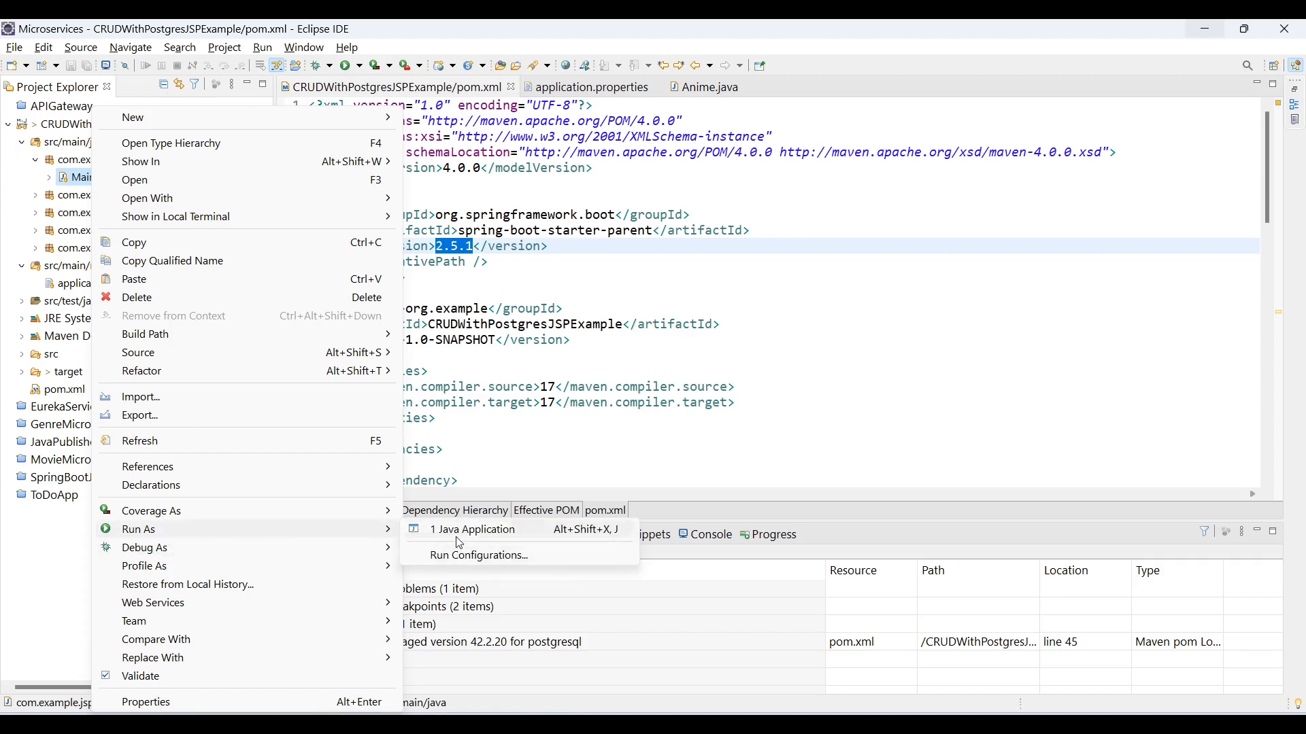
click(171, 143)
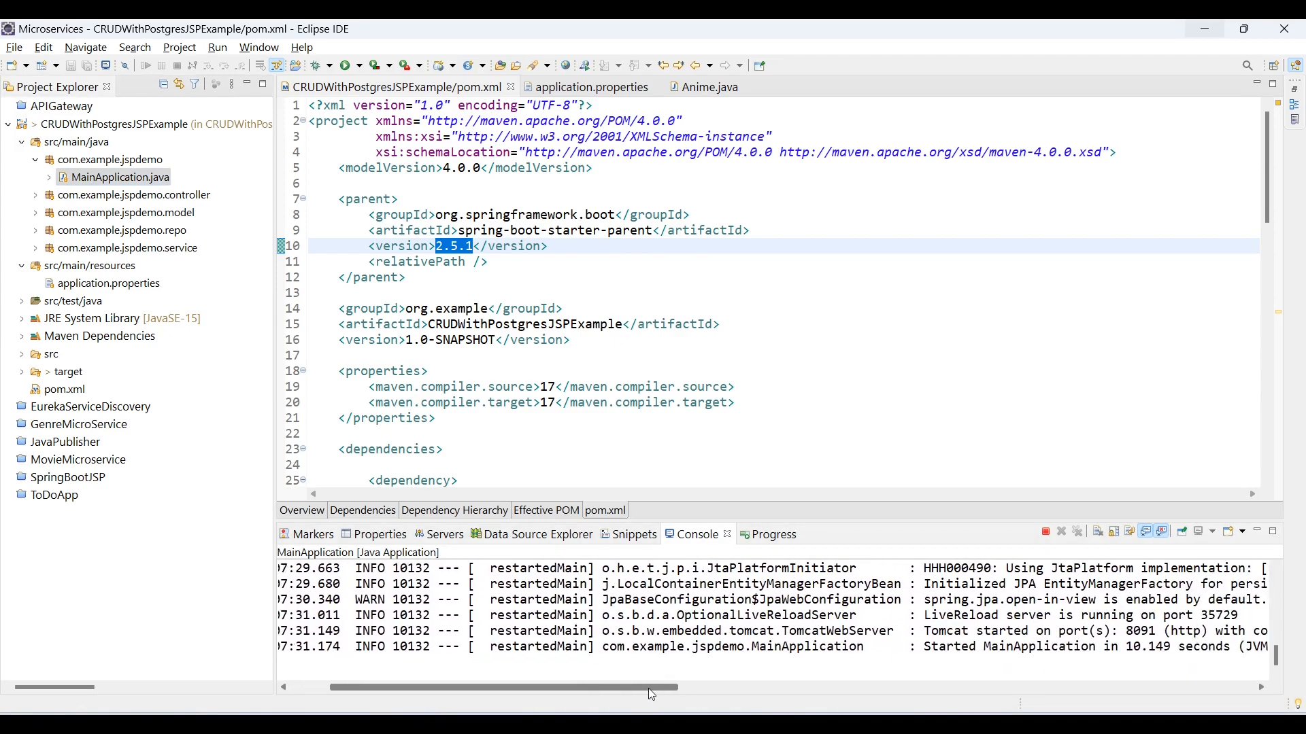
Check the console output showing Tomcat started on port 8091.
scroll(right, 3)
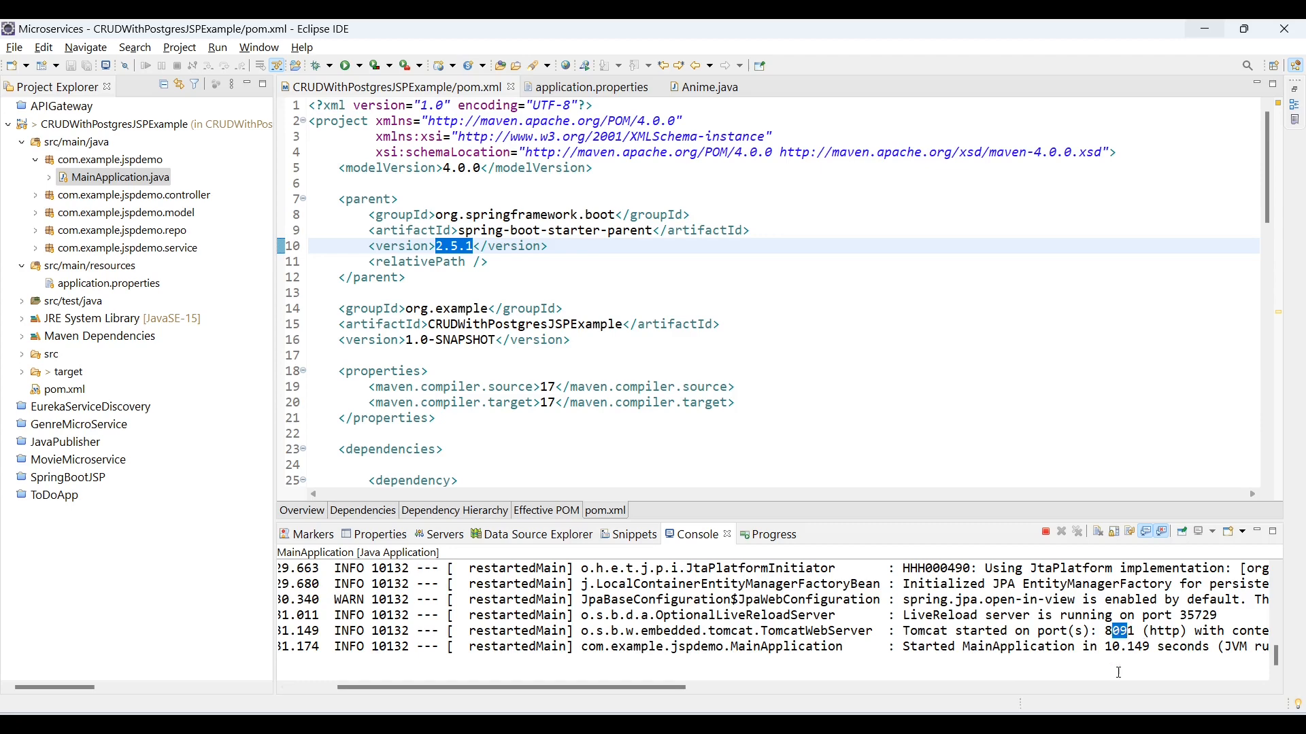
mouse_move(369, 402)
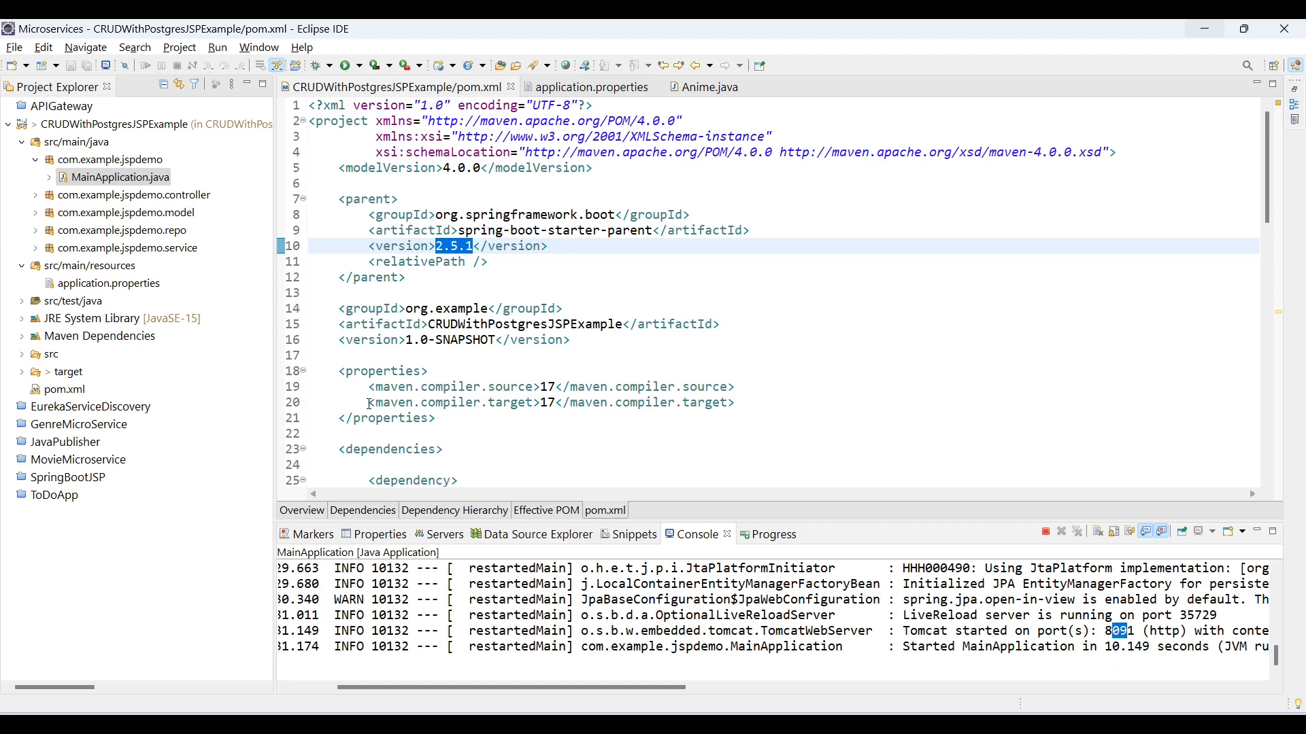
mouse_move(487, 265)
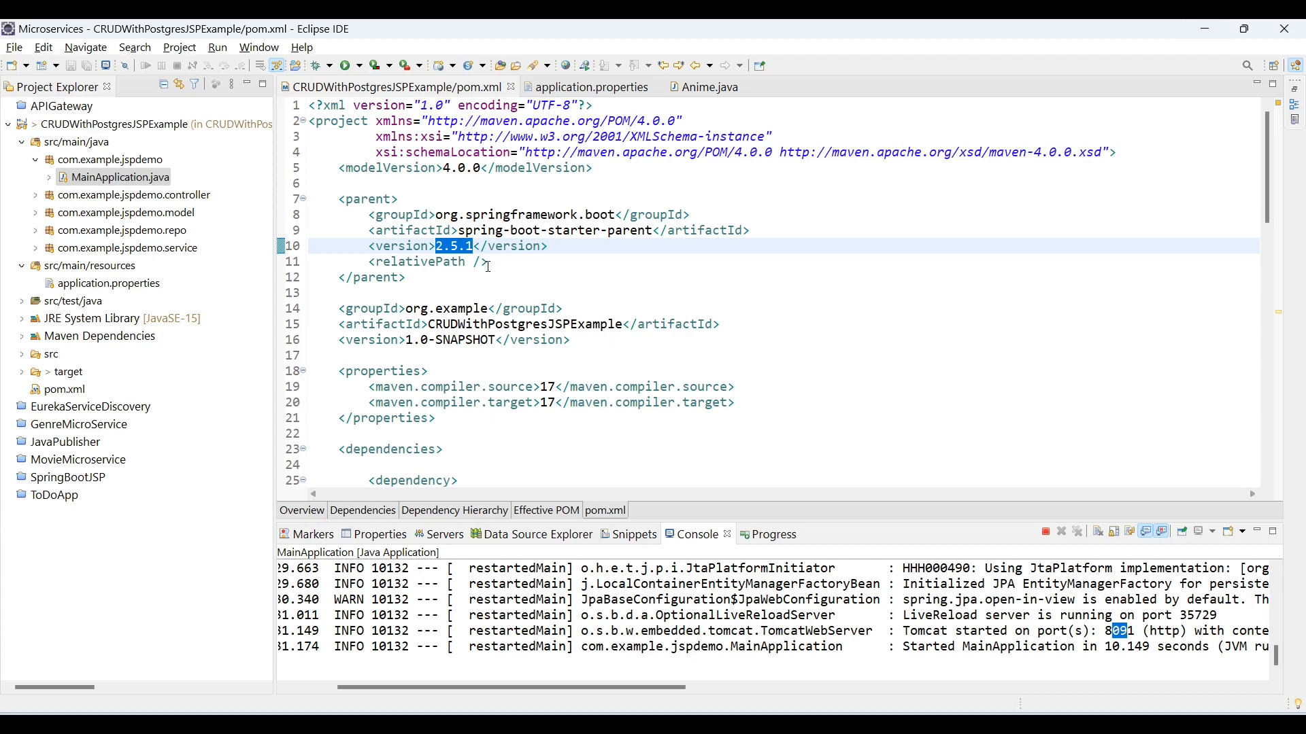
double_click(517, 323)
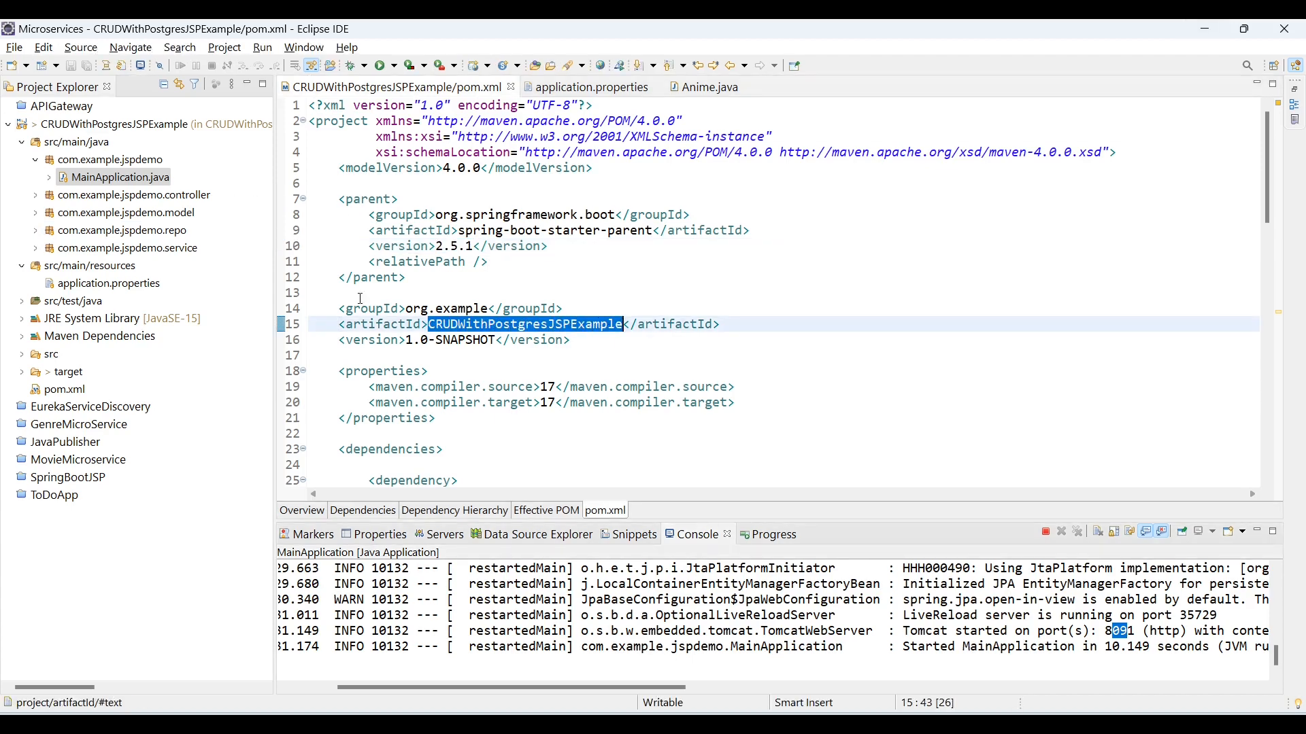
click(127, 248)
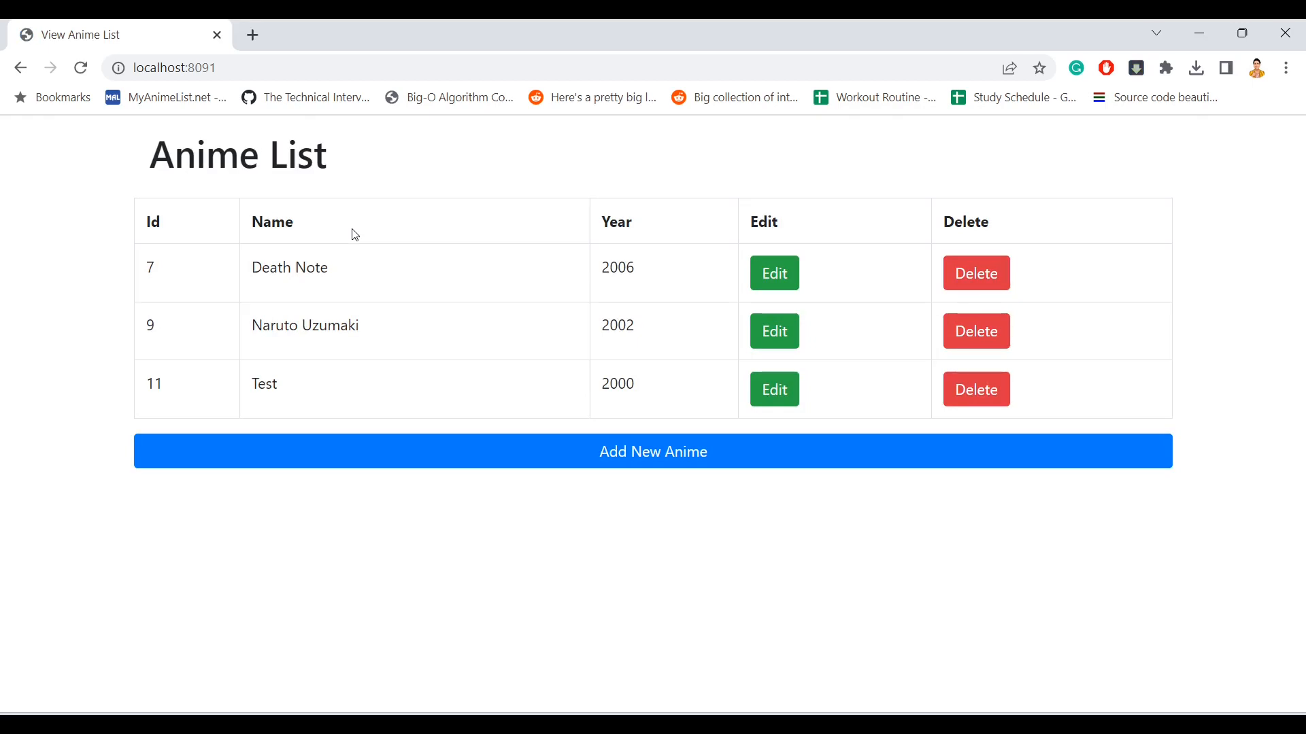
mouse_move(356, 272)
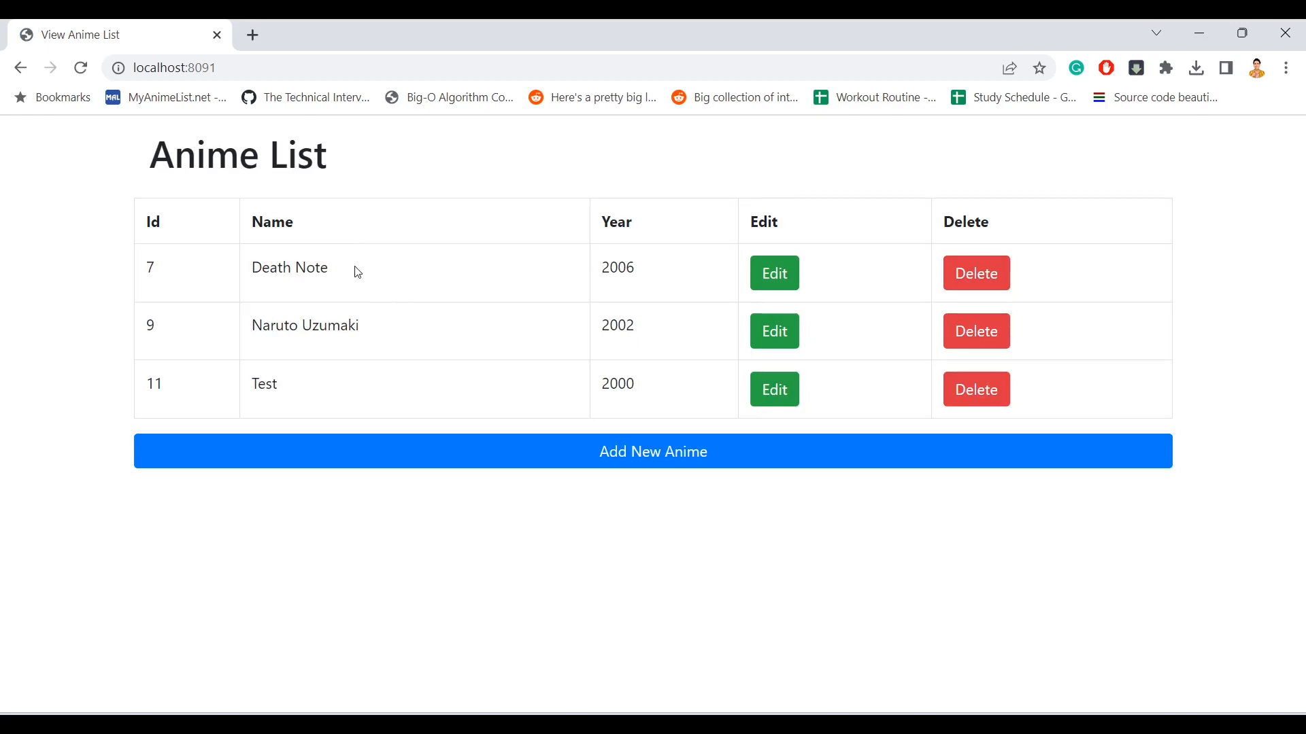
mouse_move(394, 373)
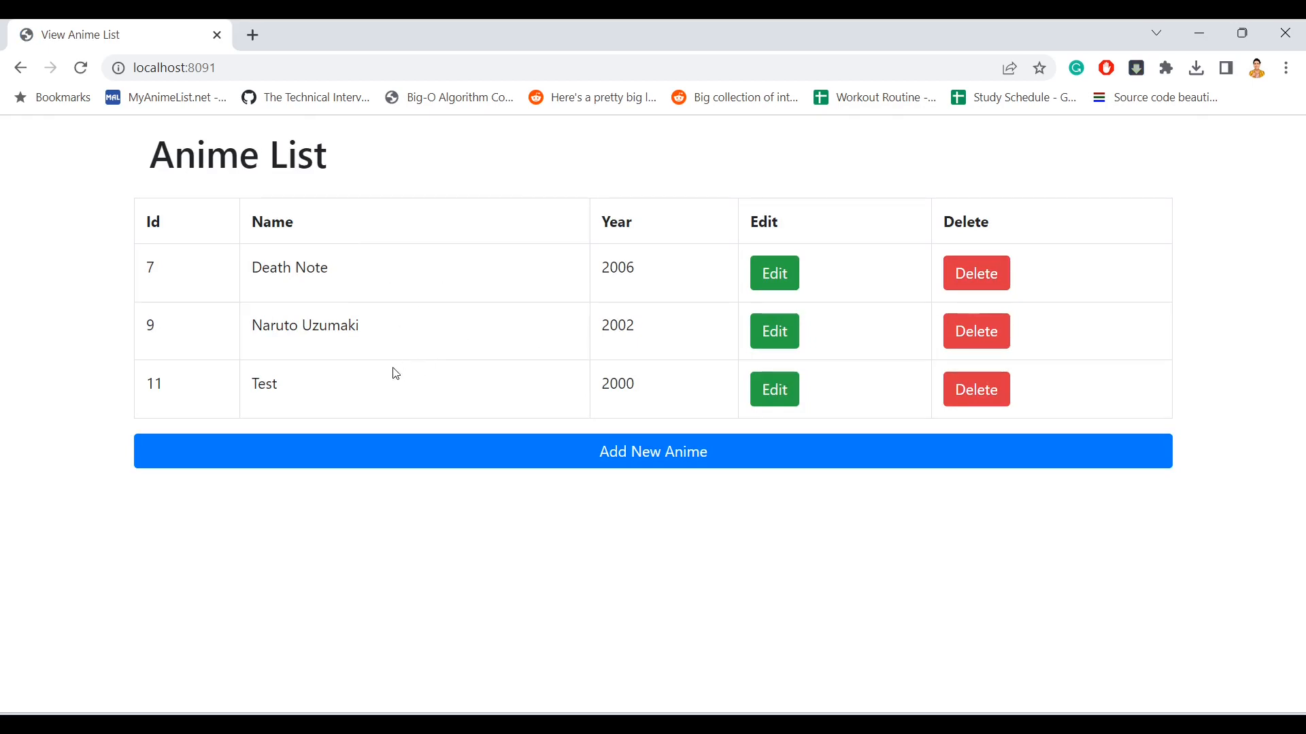
Delete the Test anime entry, then re-add Test with year 2000 and save it.
click(975, 389)
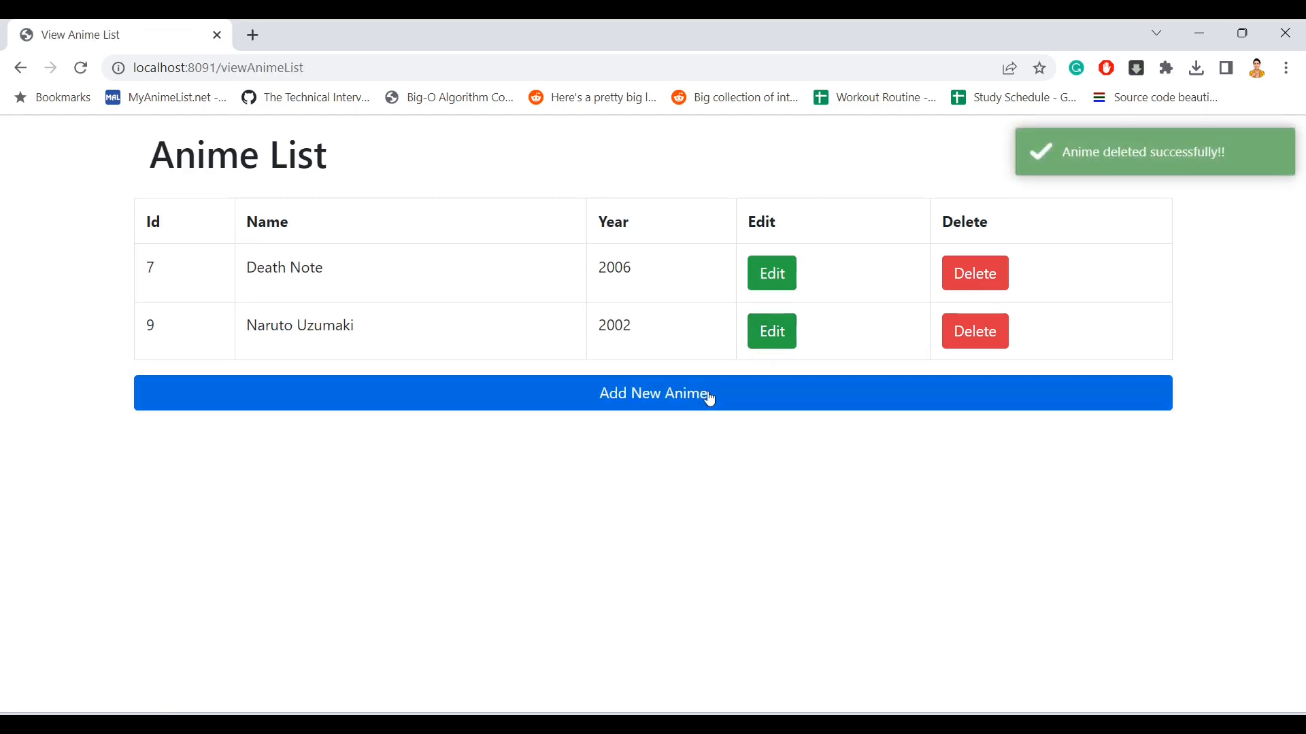
click(653, 393)
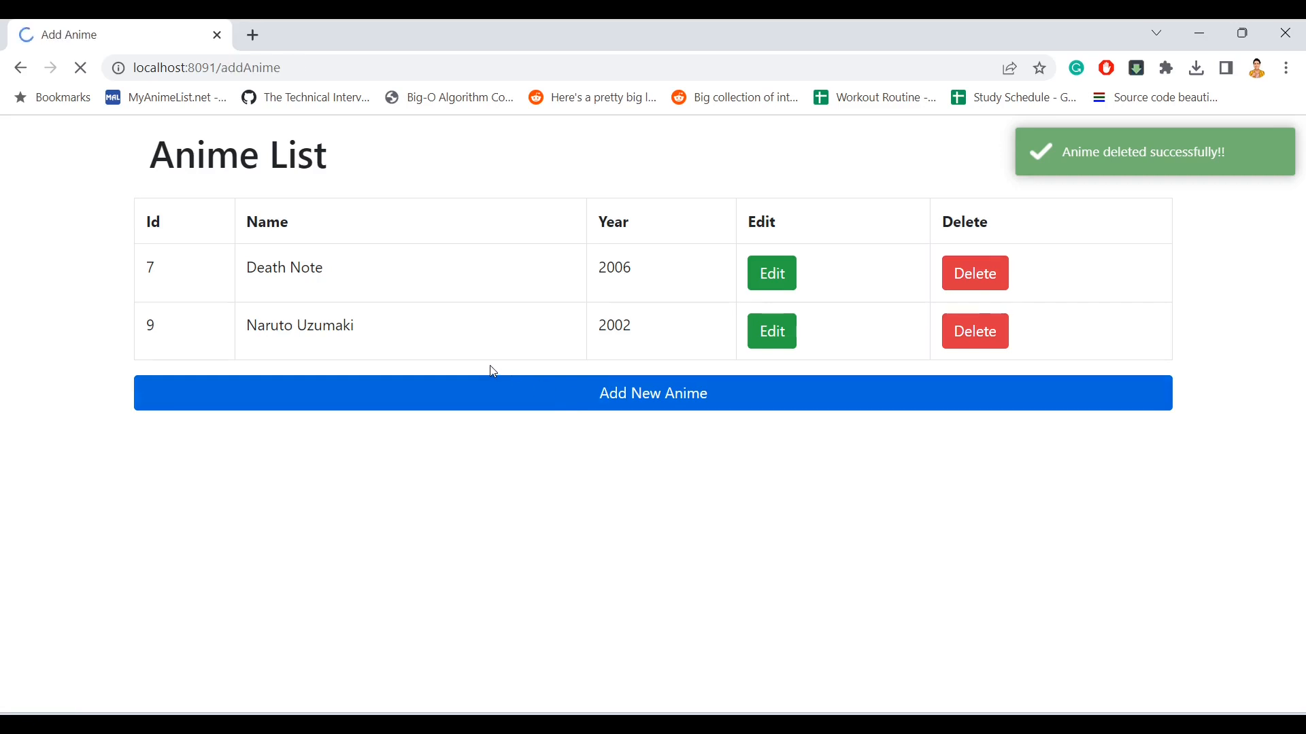
click(653, 393)
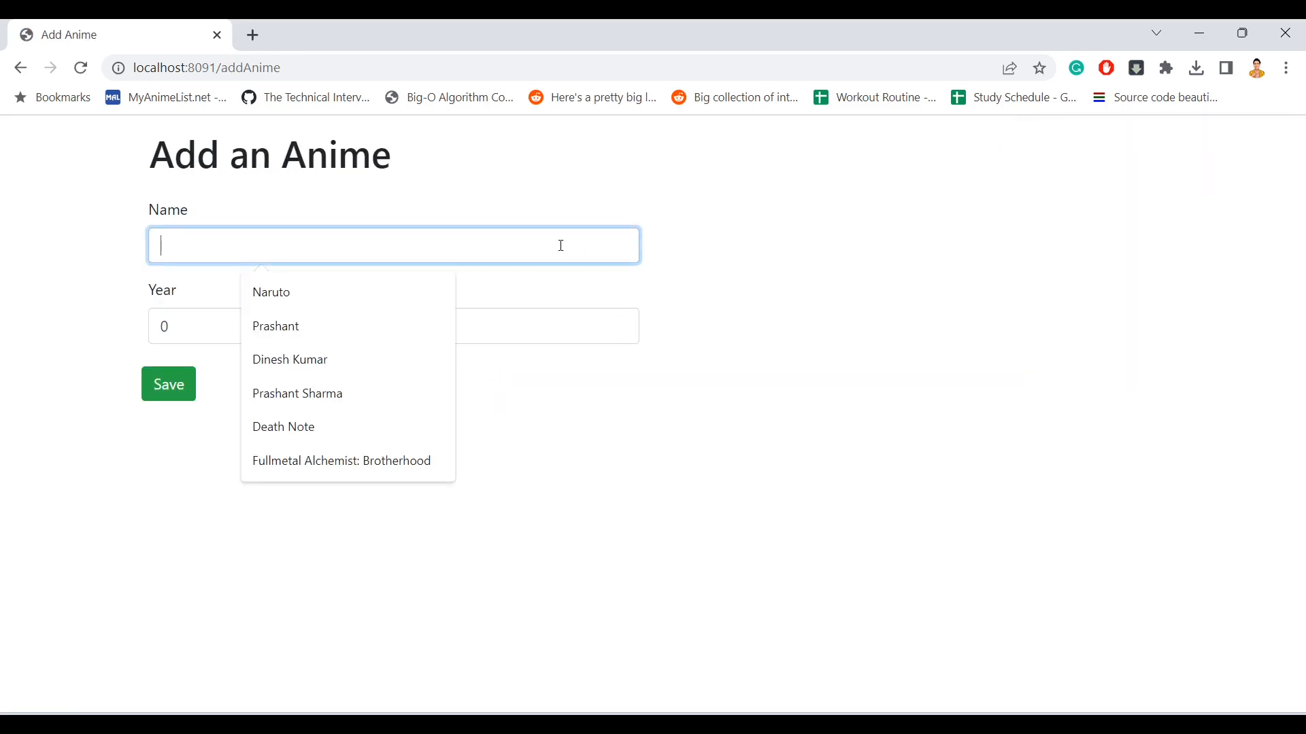
text(2000)
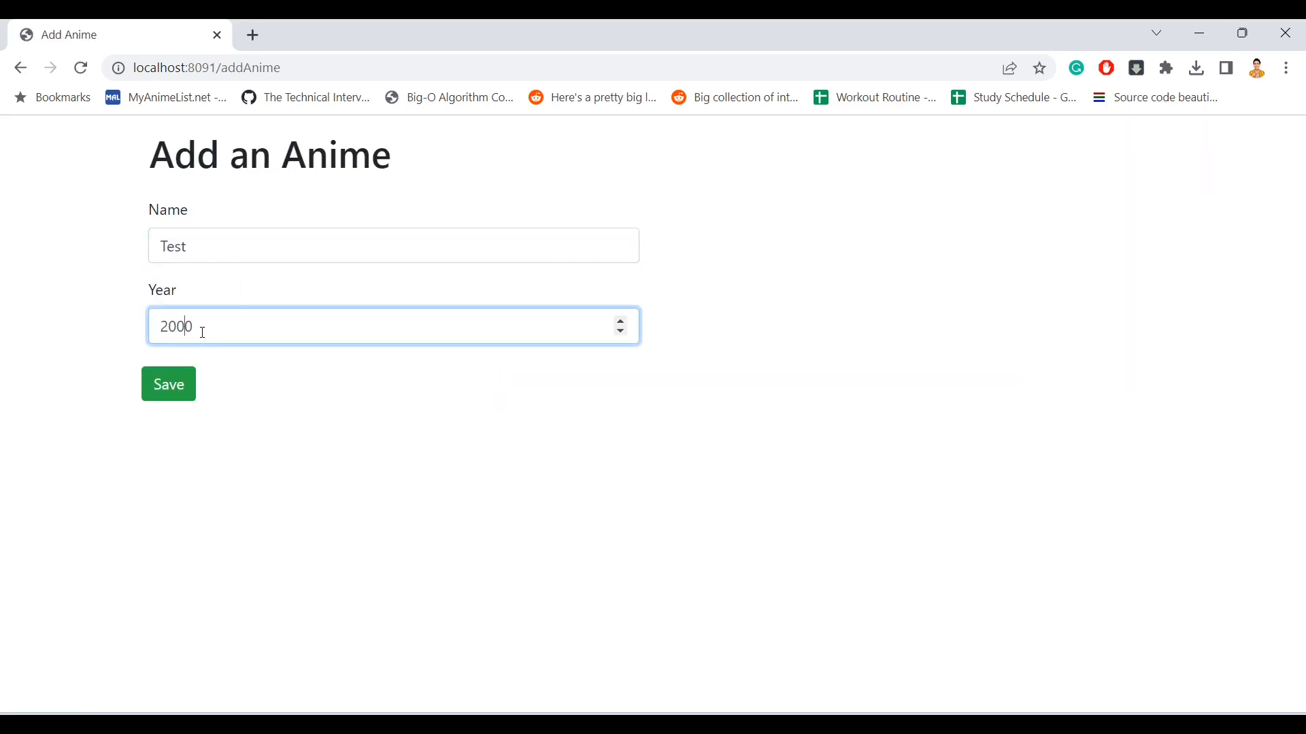
click(167, 383)
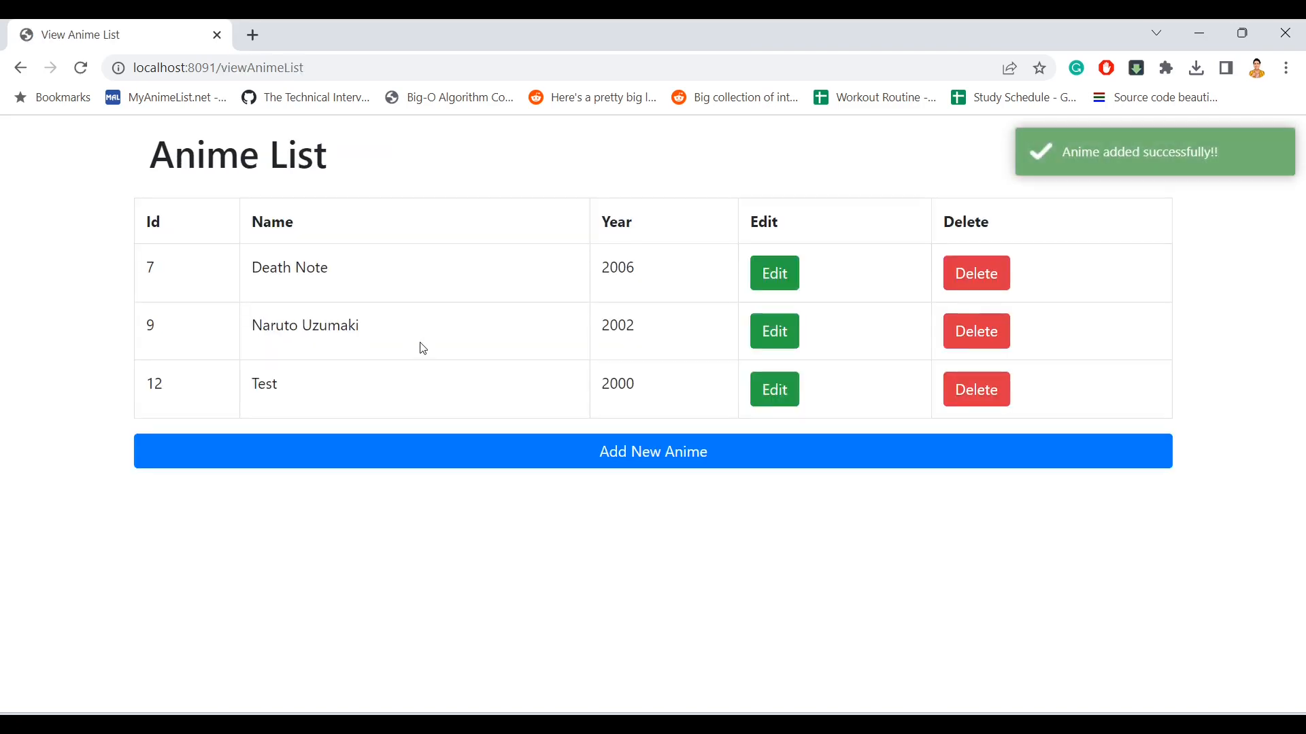
mouse_move(480, 397)
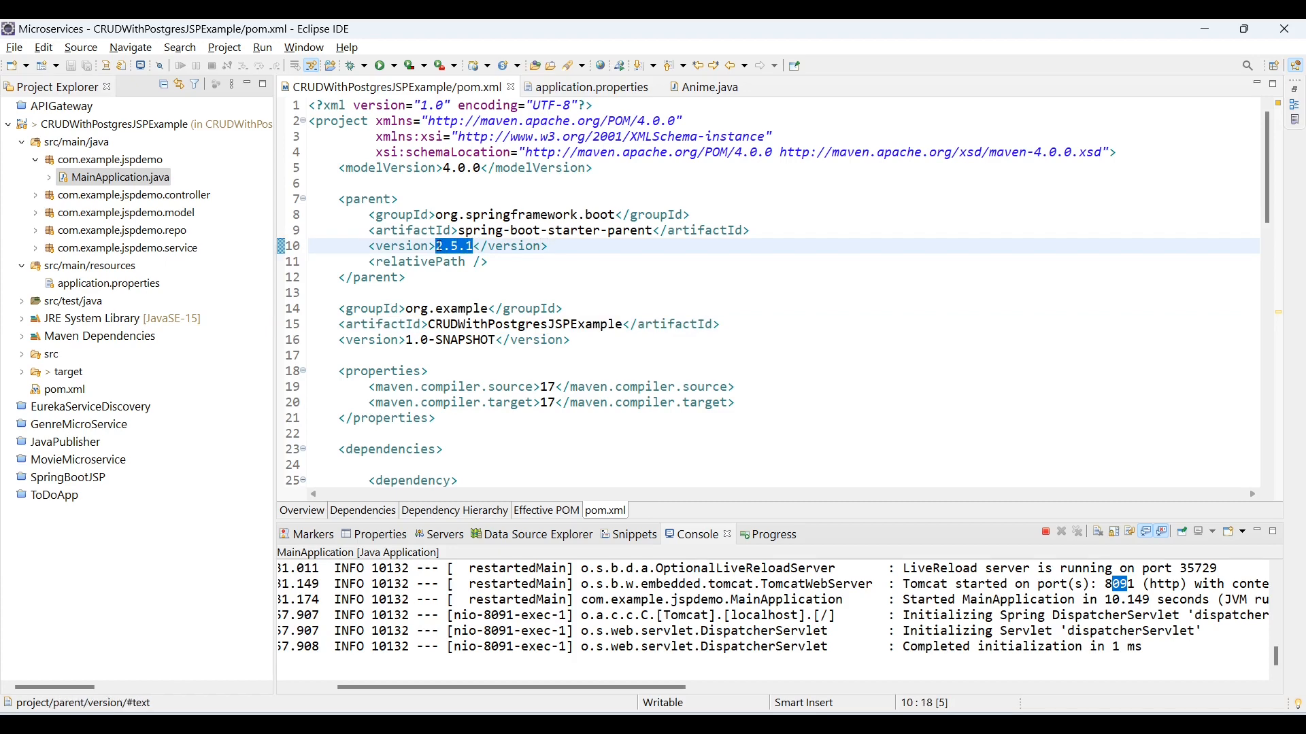
Set the Spring Boot parent version in pom.xml to 3.0.4, save, and terminate the running app.
text(3)
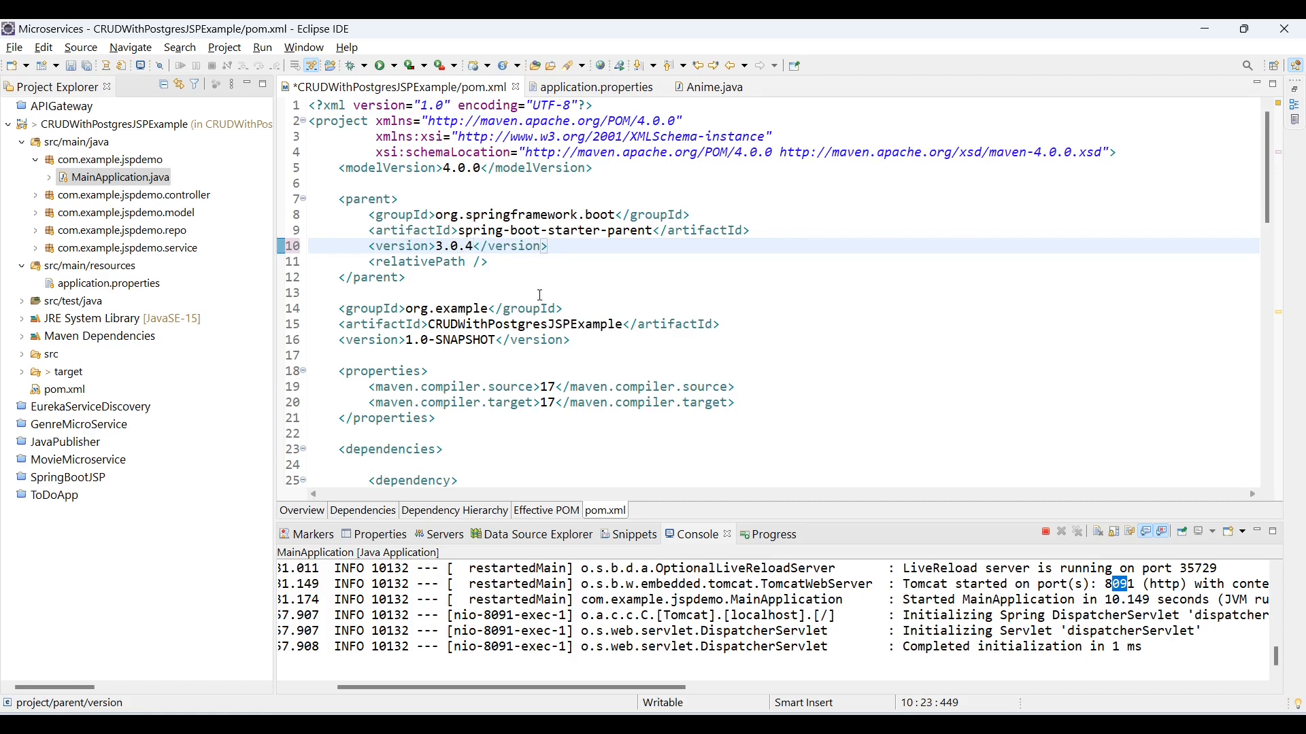
click(540, 292)
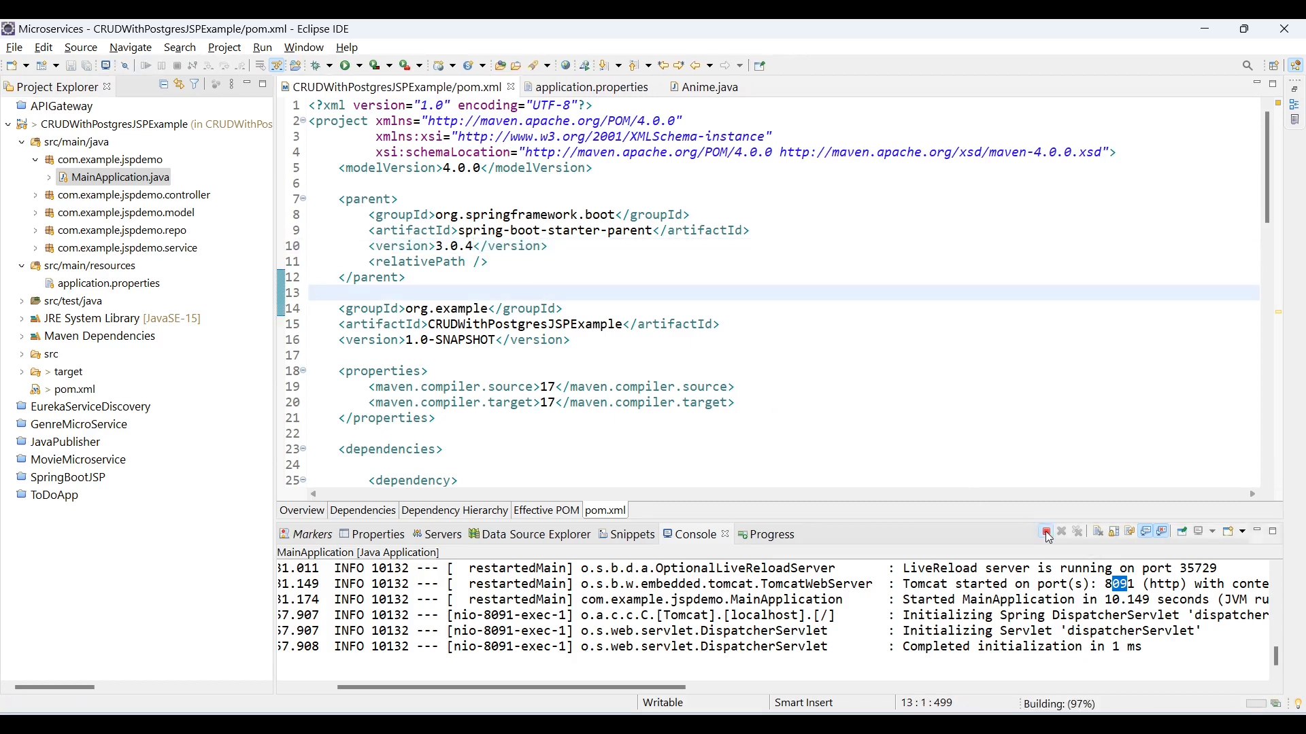
click(1046, 532)
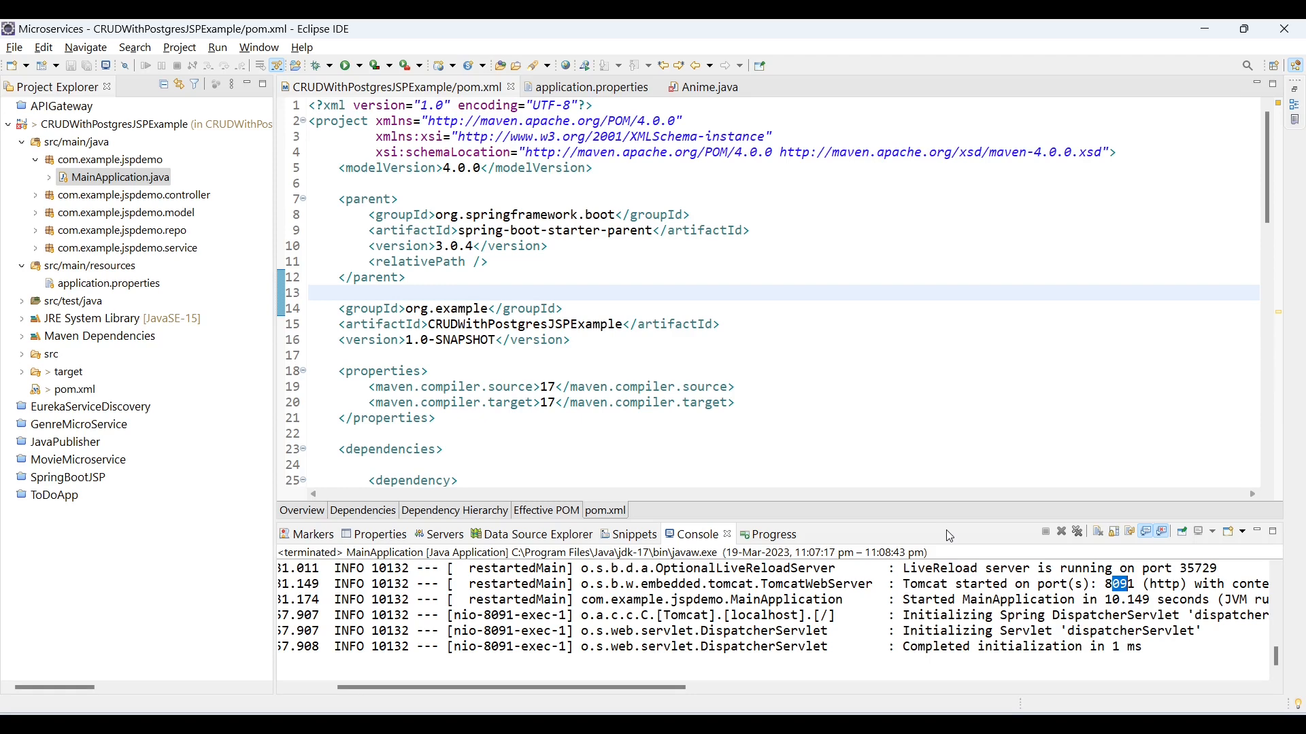
click(583, 293)
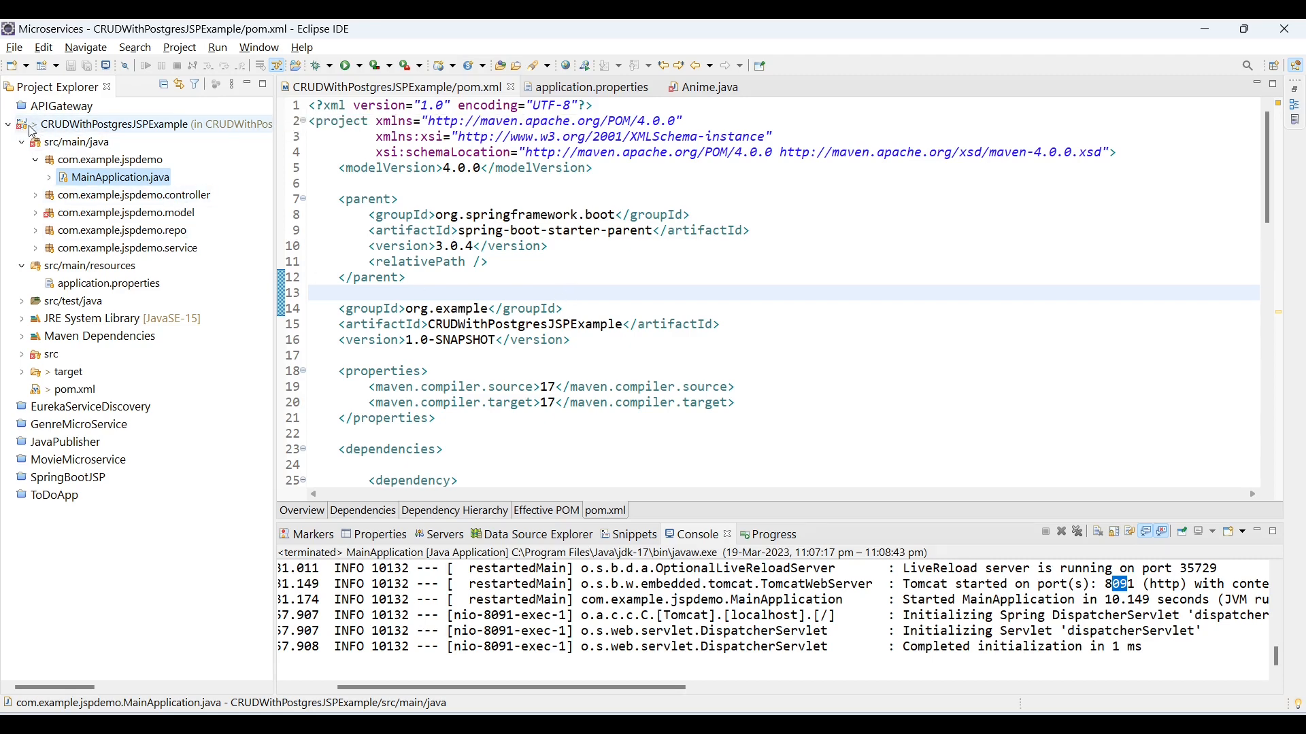
From the Markers view, jump to the 'Column cannot be resolved' error in Anime.java.
click(8, 123)
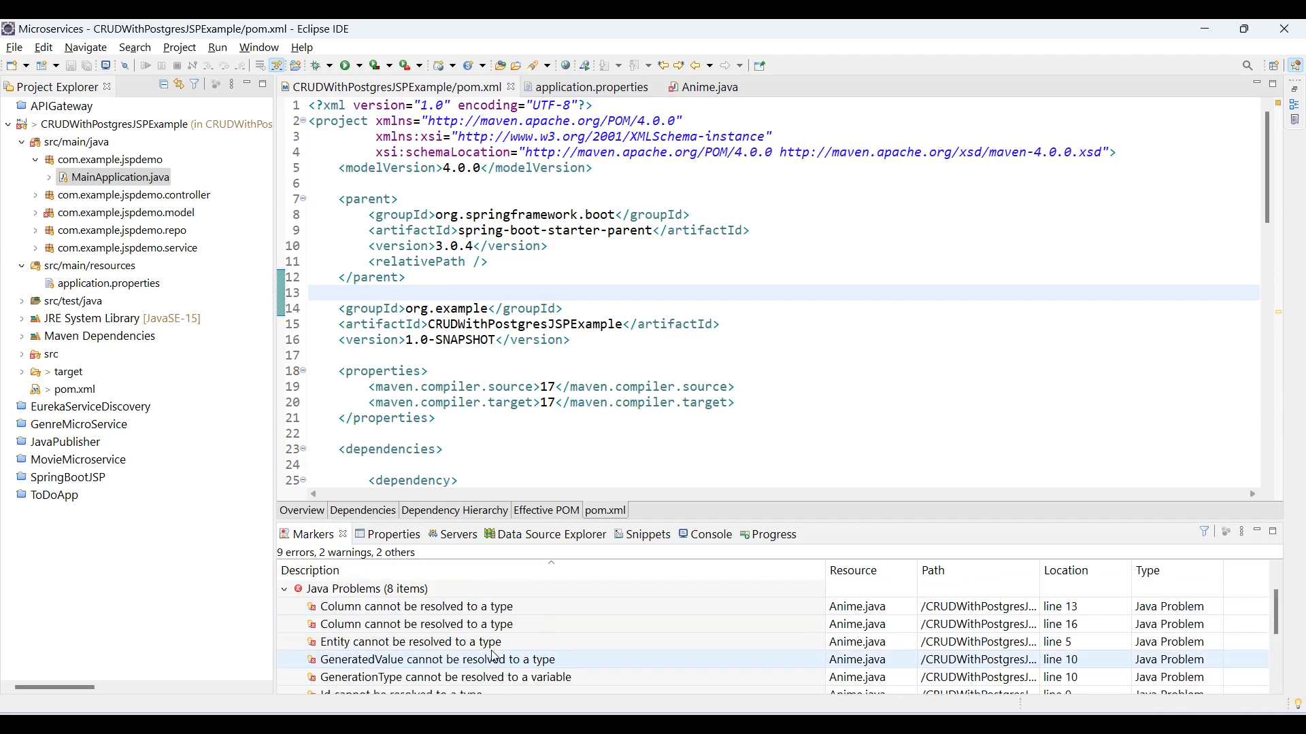
click(416, 607)
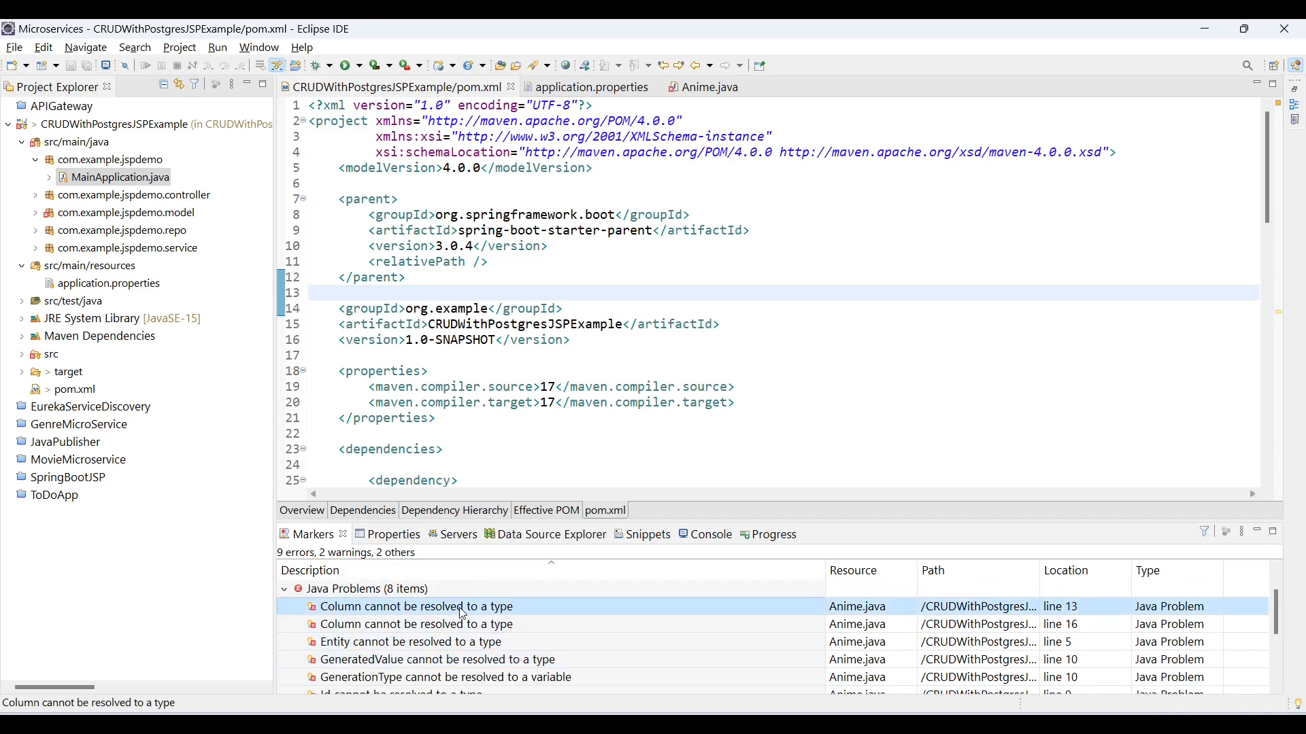
double_click(416, 607)
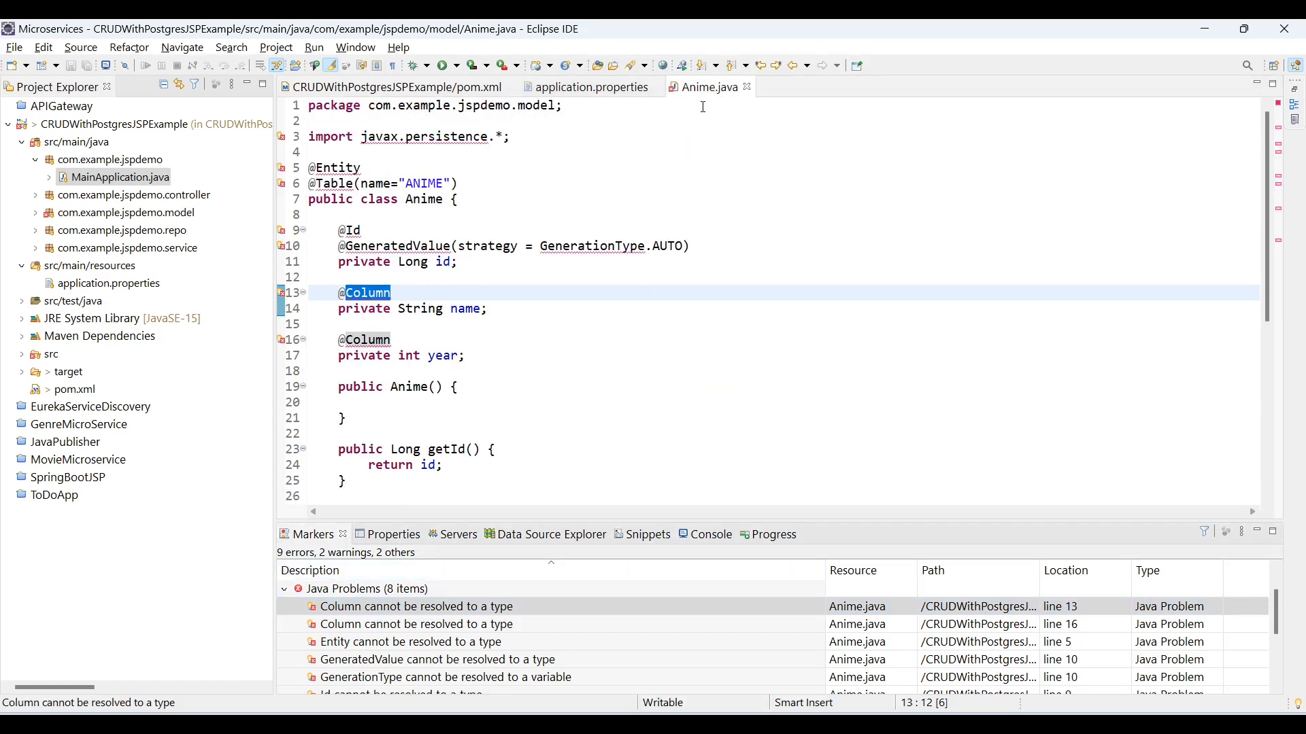
mouse_move(707, 87)
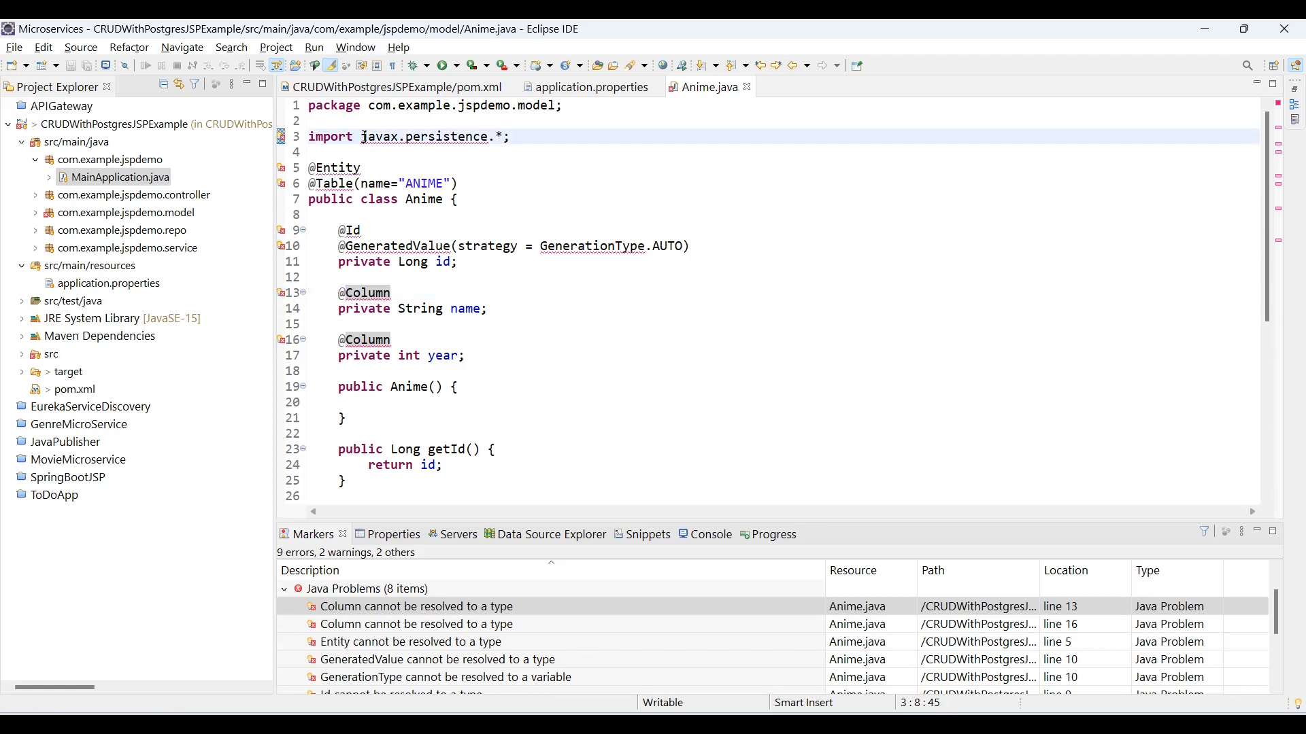
Change Anime.java's persistence import from javax to jakarta and save.
double_click(420, 136)
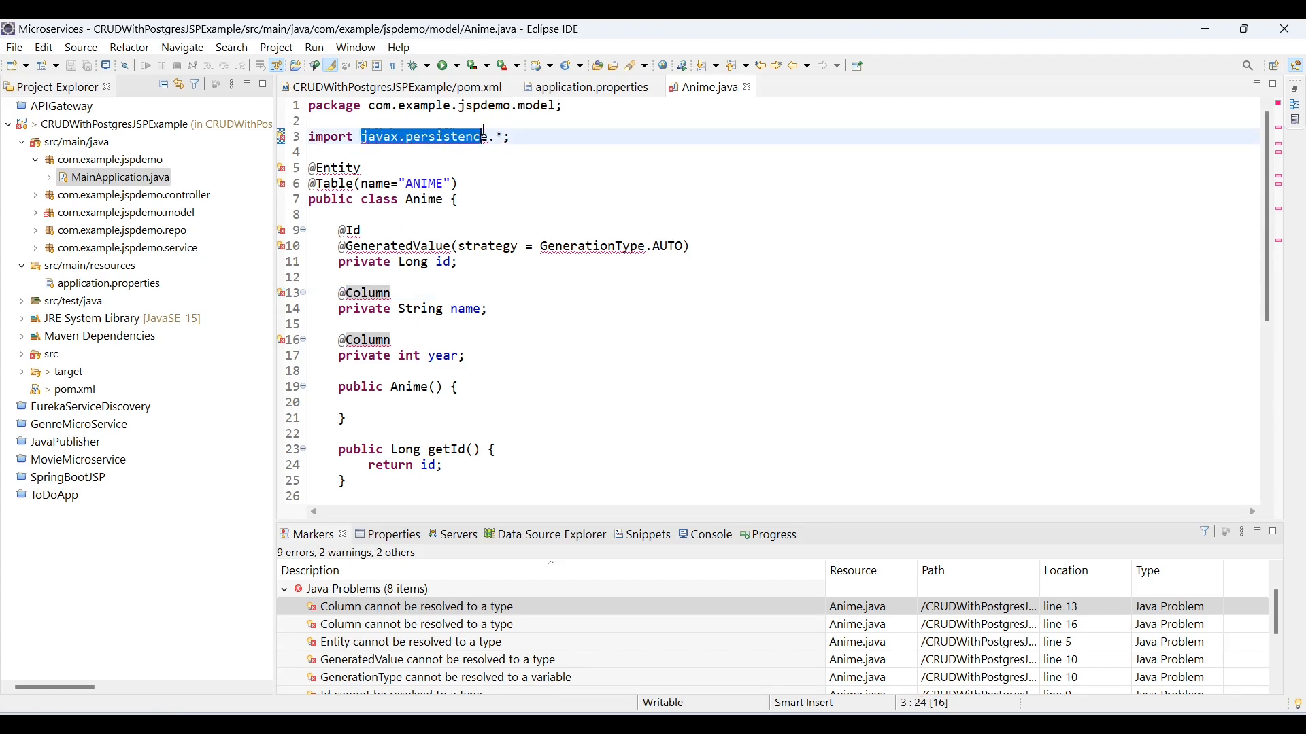
click(356, 184)
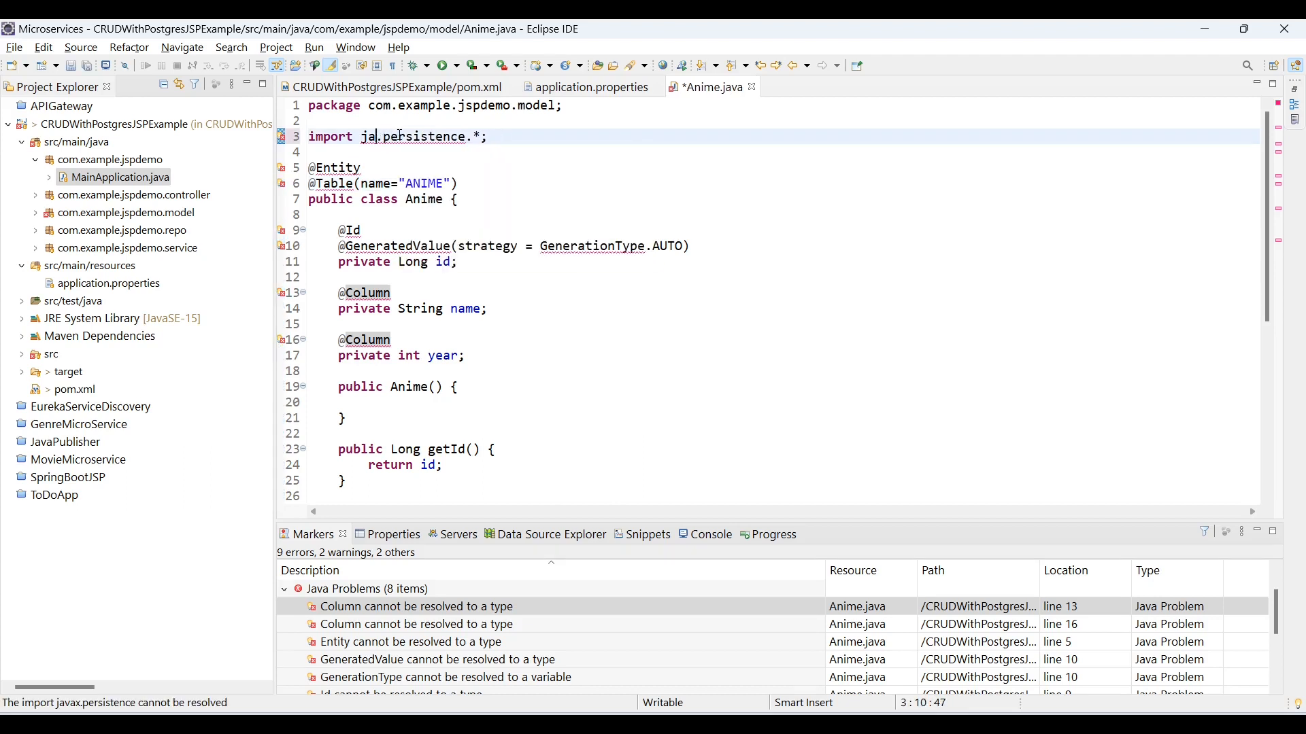
text(jakarta)
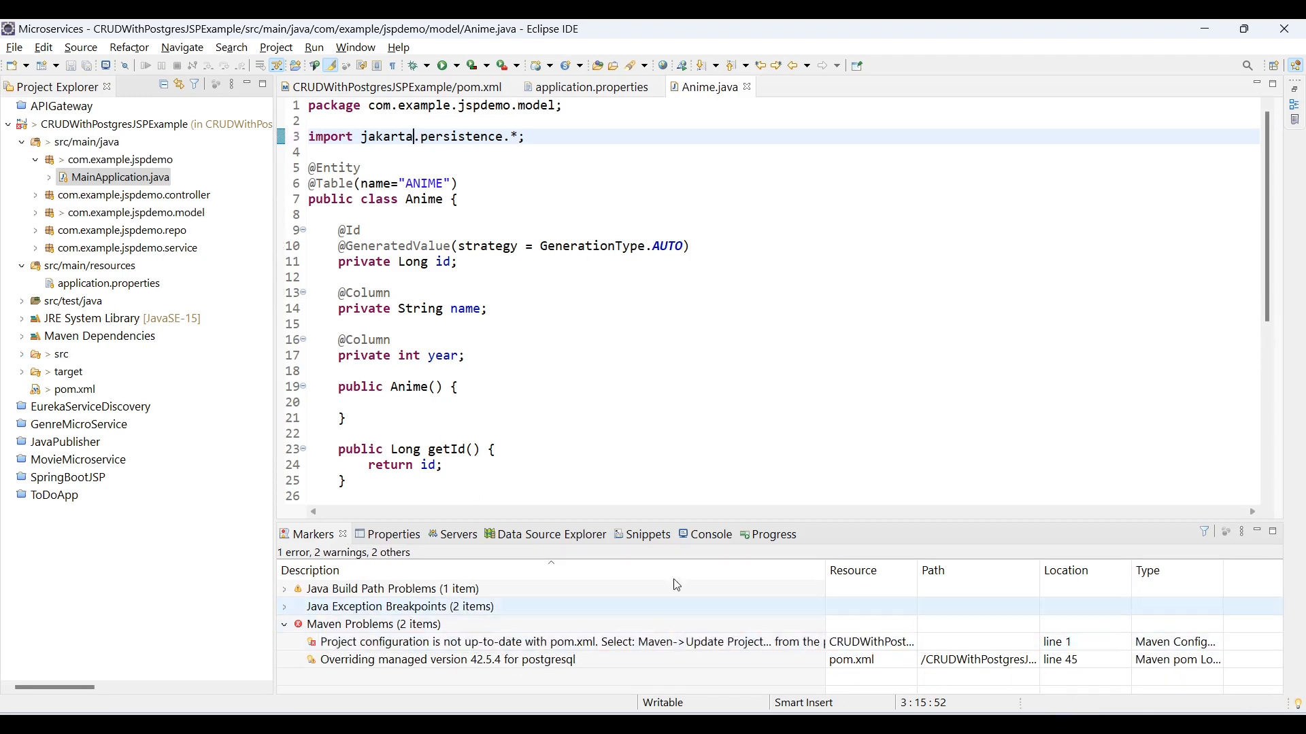
right_click(114, 124)
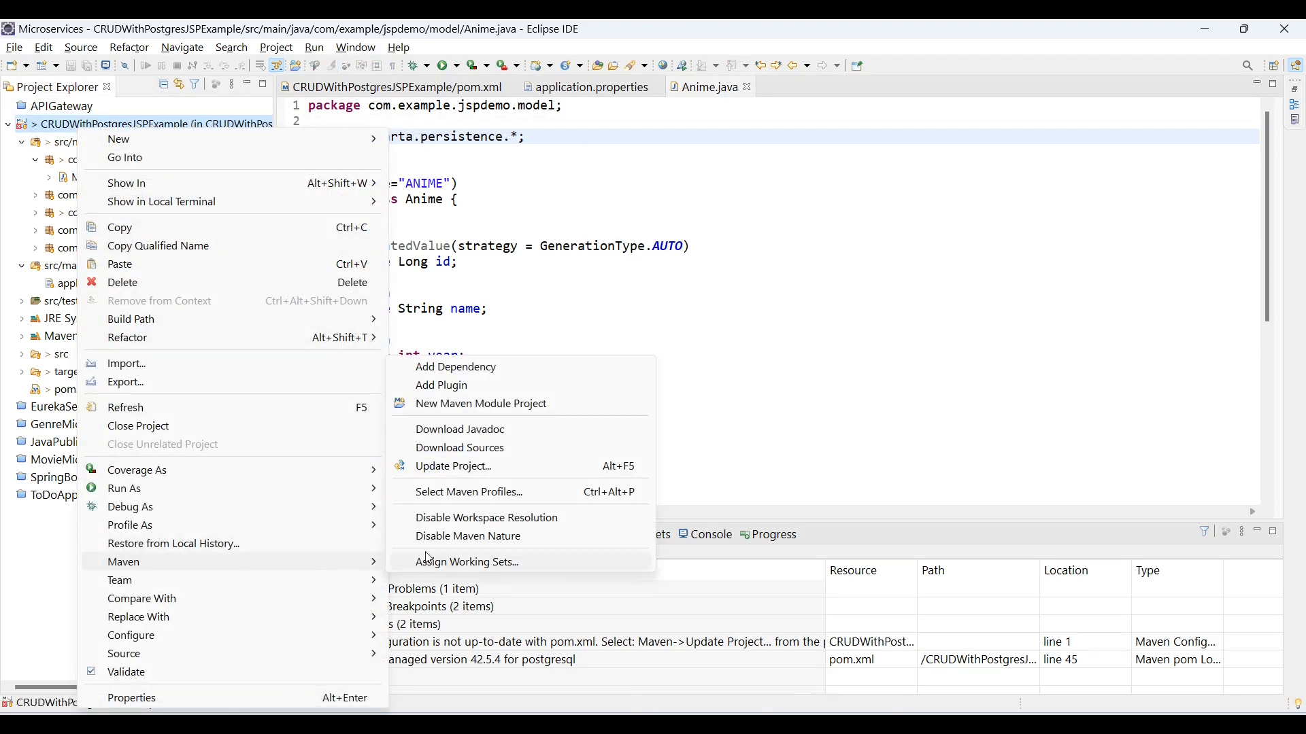
Run Maven Update Project on CRUDWithPostgresJSPExample to clear the pom configuration error.
click(453, 465)
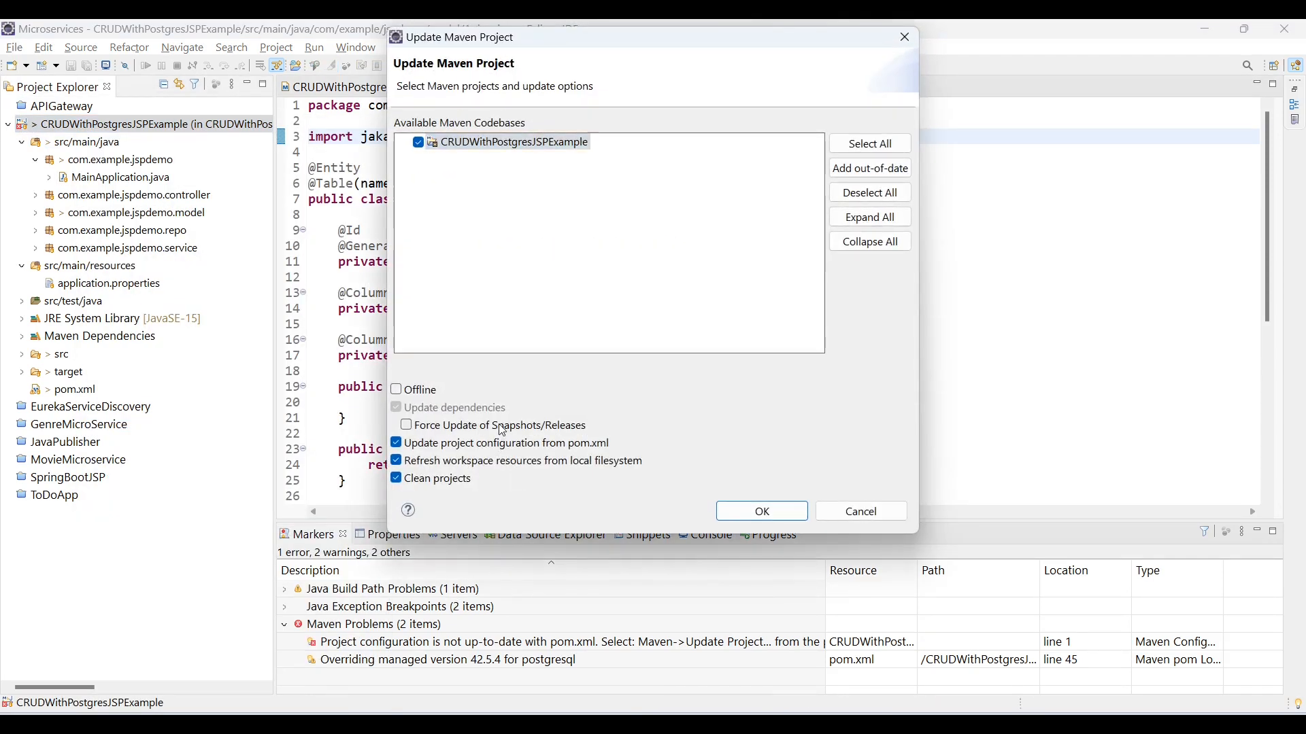
click(759, 512)
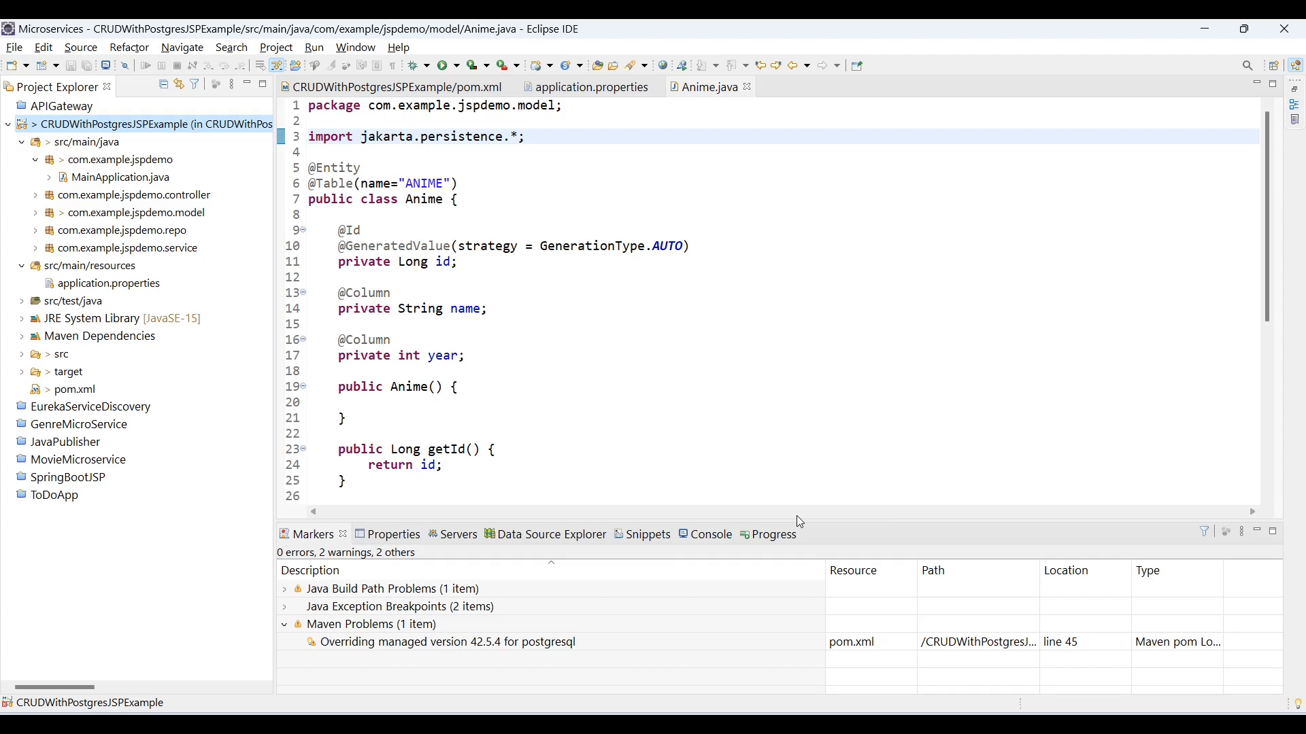
mouse_move(557, 553)
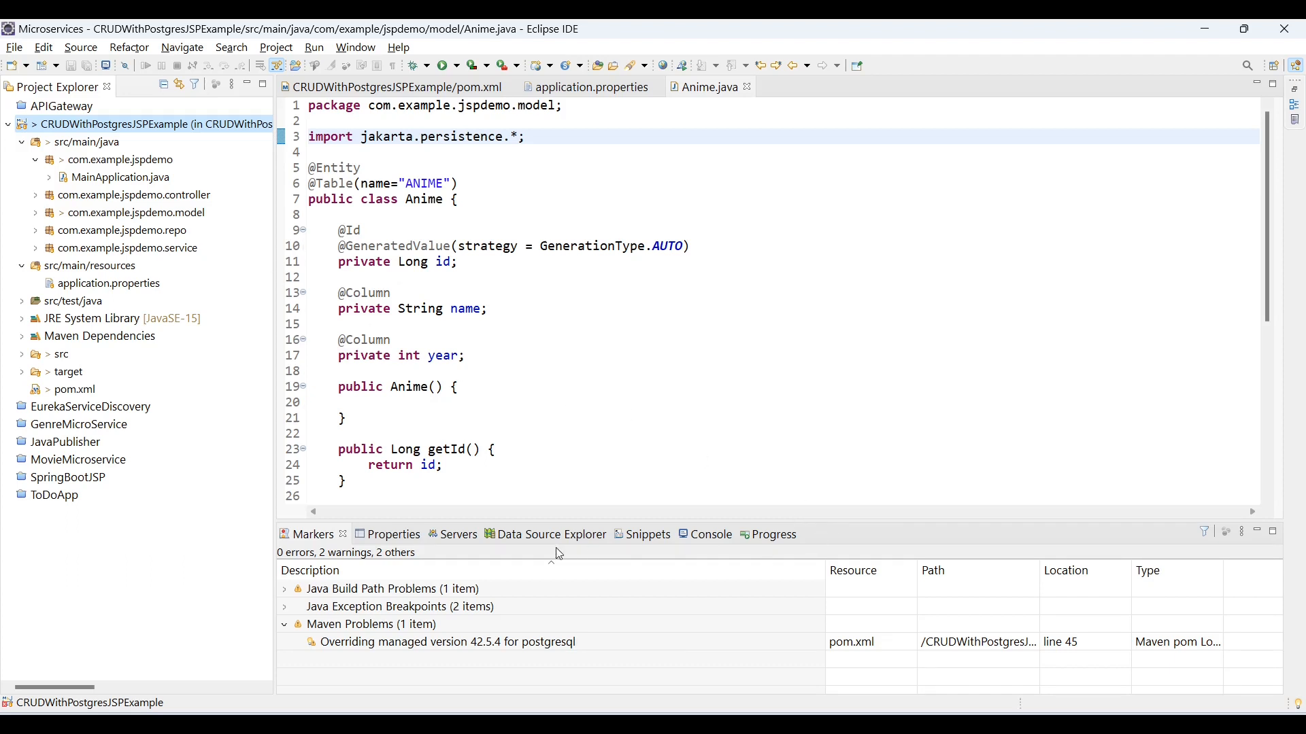
click(446, 65)
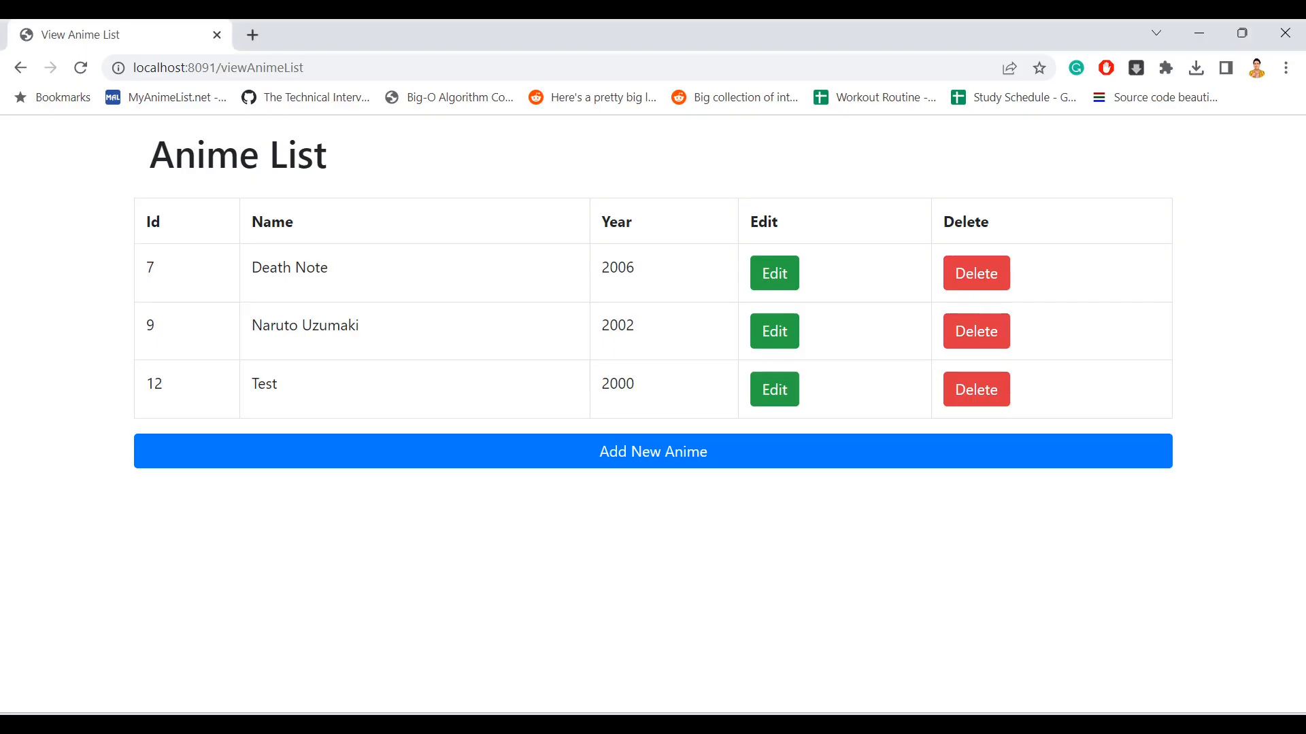
Reload localhost:8091 in Chrome and return to Eclipse to check the console.
double_click(257, 68)
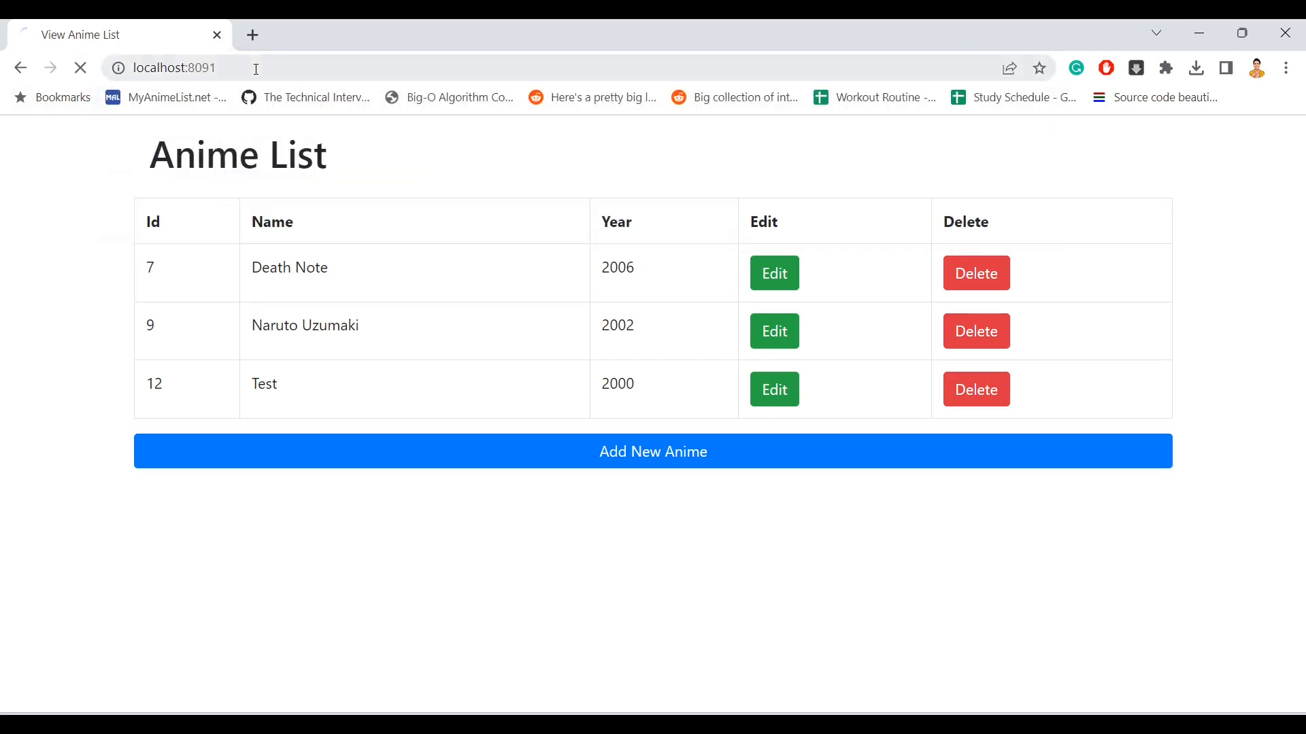
click(653, 452)
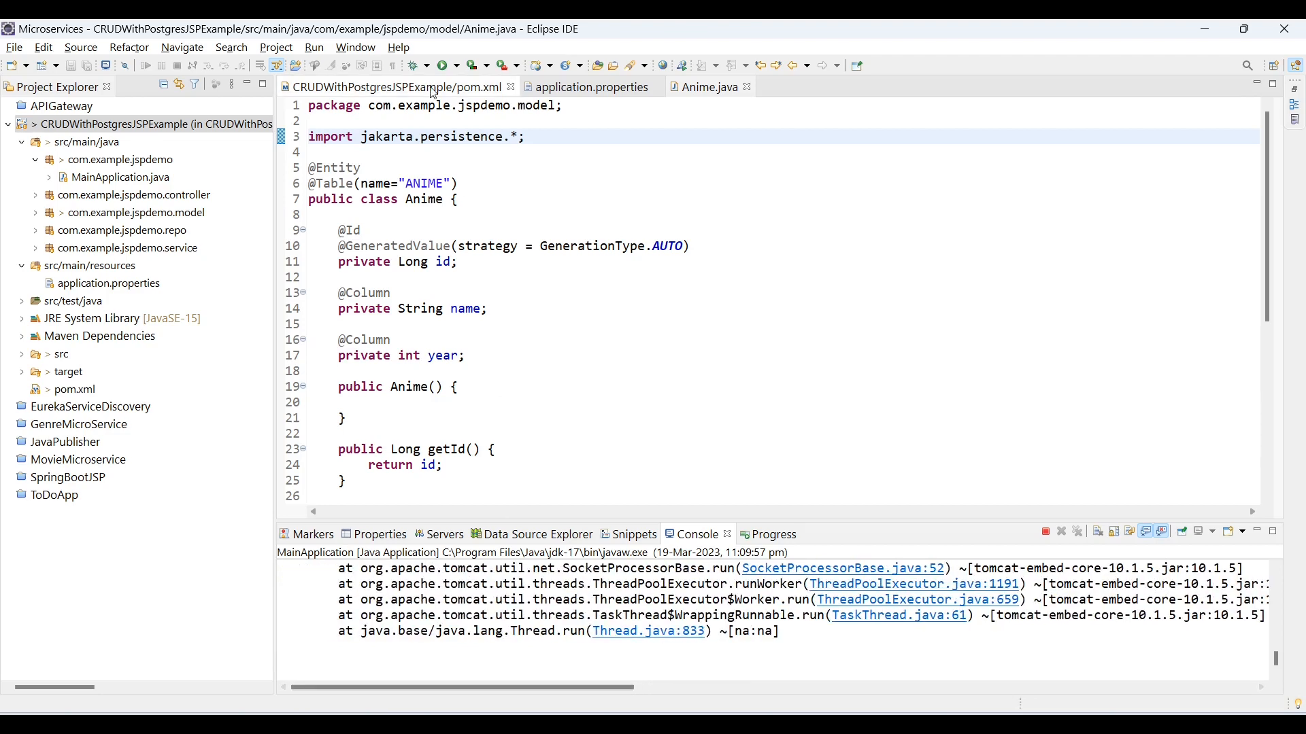
Review the postgresql, tomcat-embed-jasper and jstl 1.2 dependencies in pom.xml.
click(408, 87)
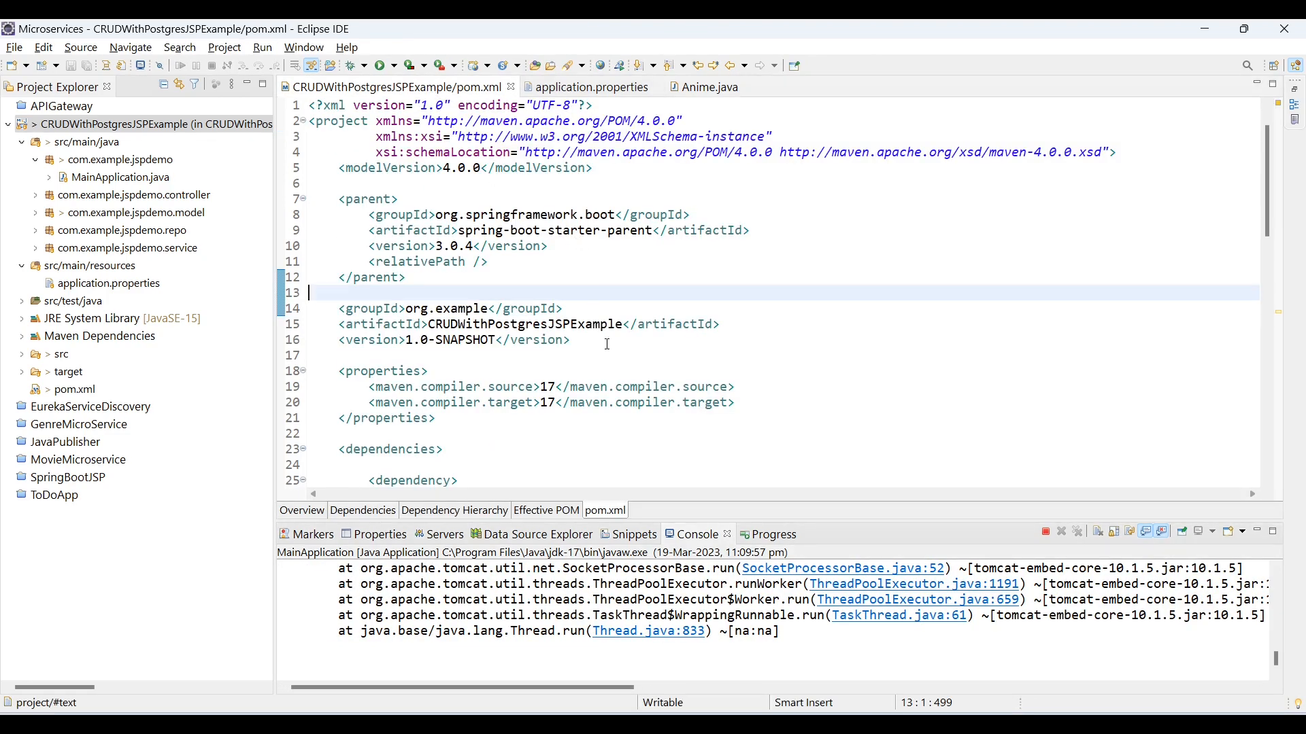
scroll(down, 3)
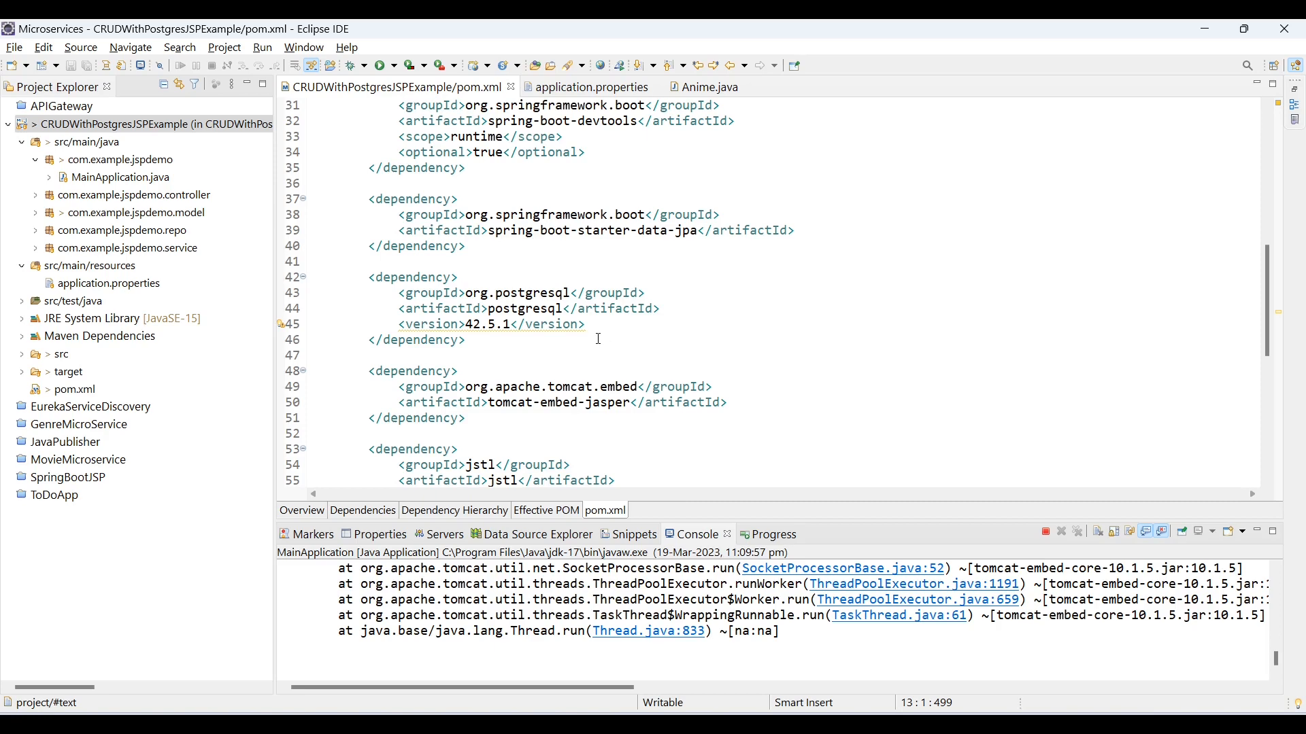
scroll(down, 3)
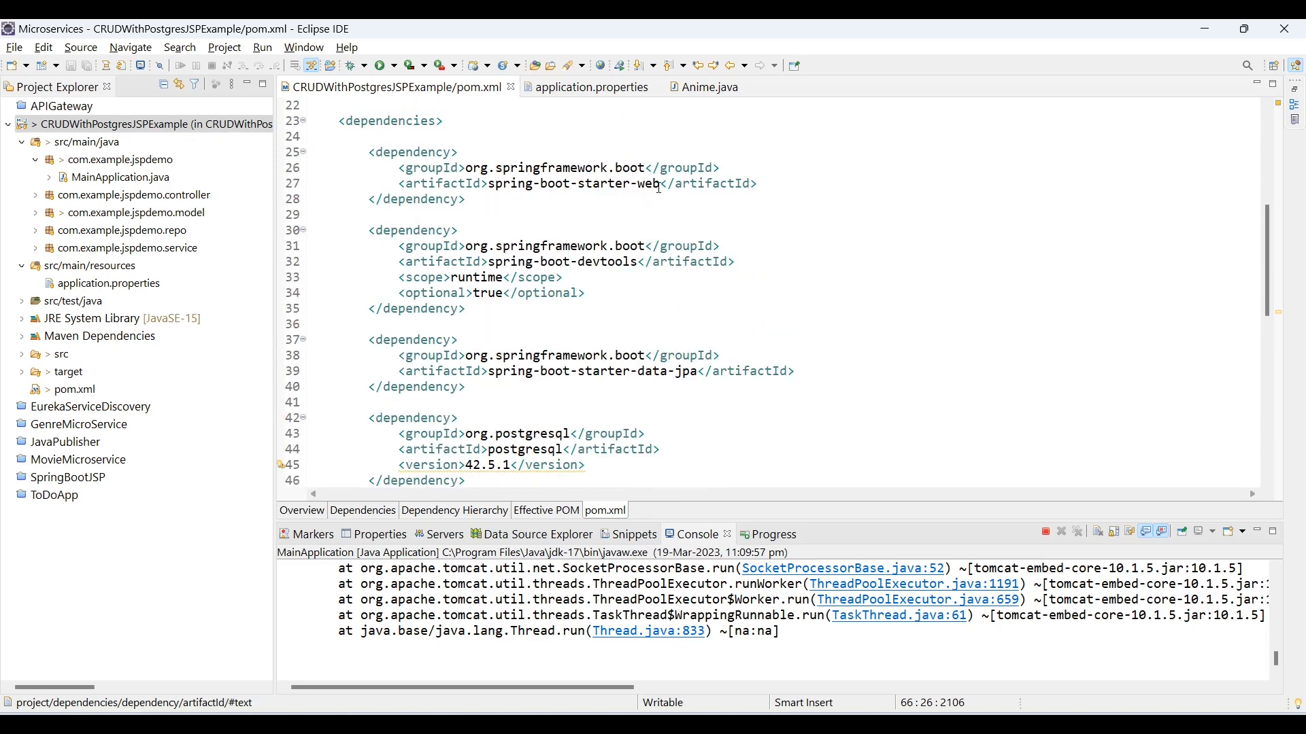
scroll(down, 3)
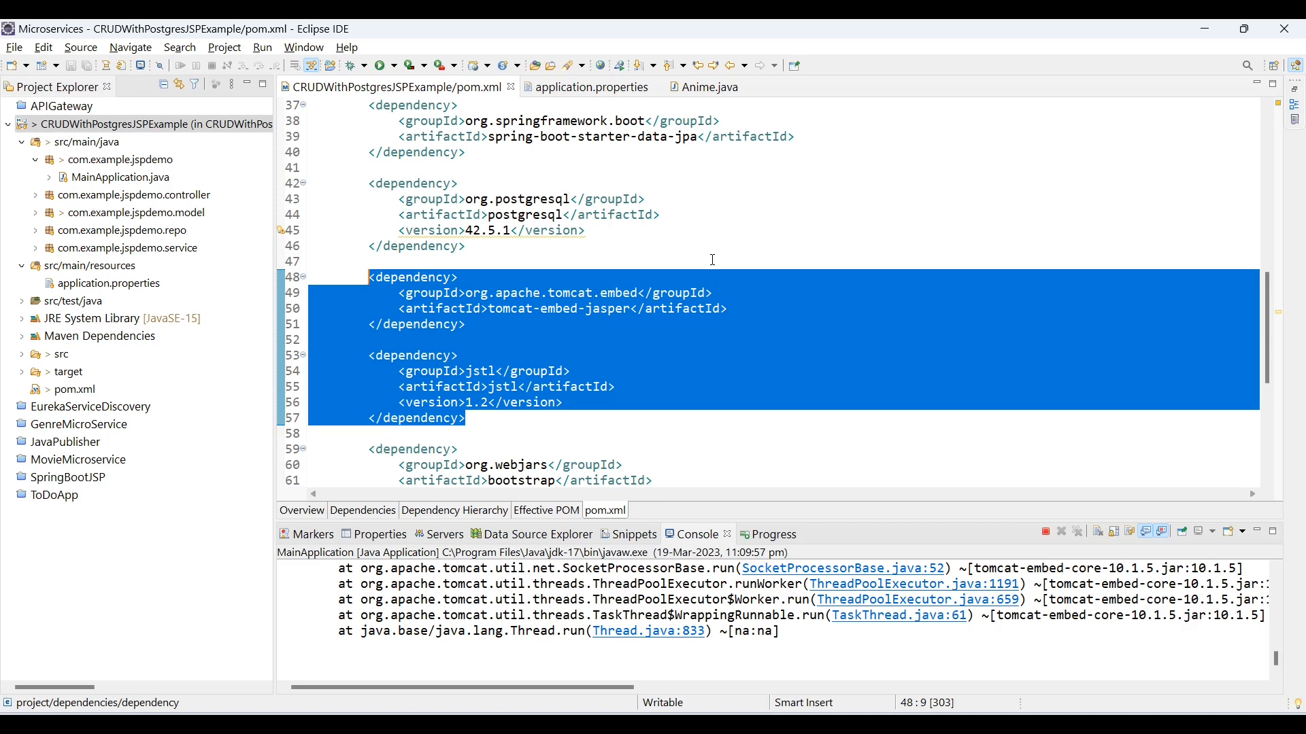
mouse_move(490, 318)
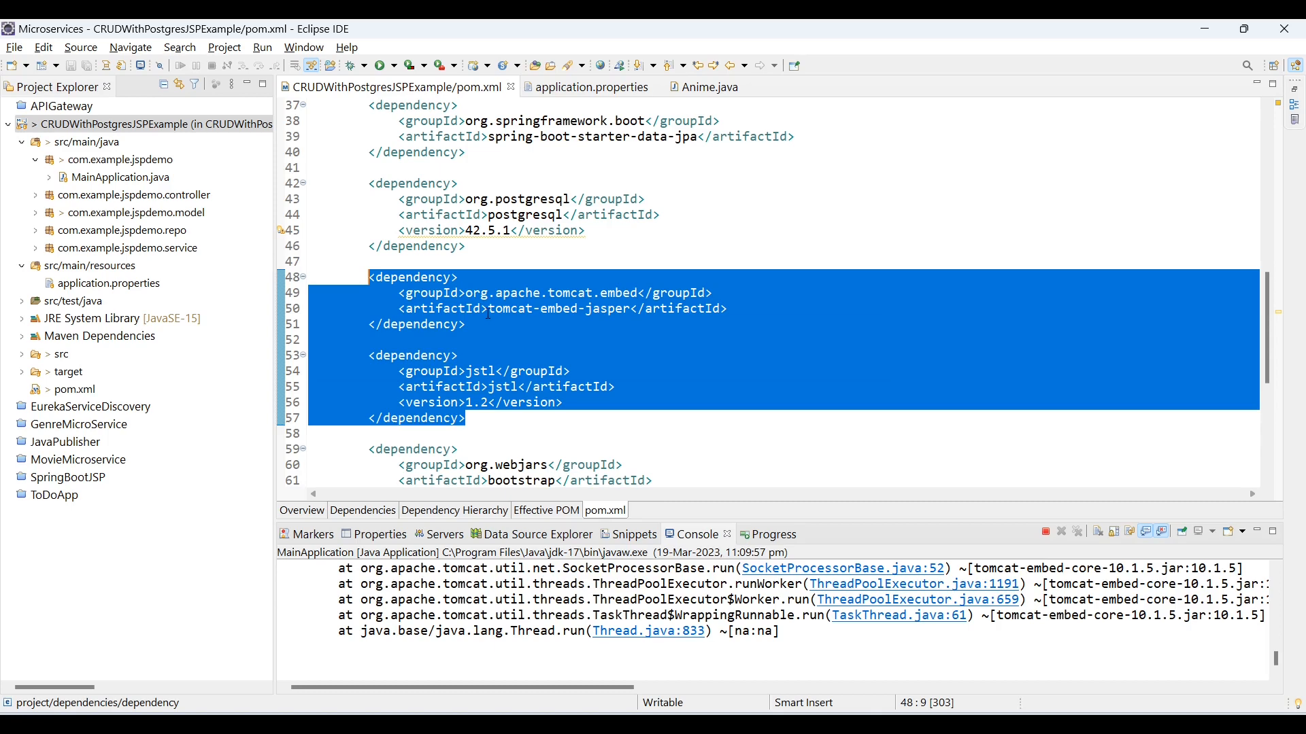
click(667, 231)
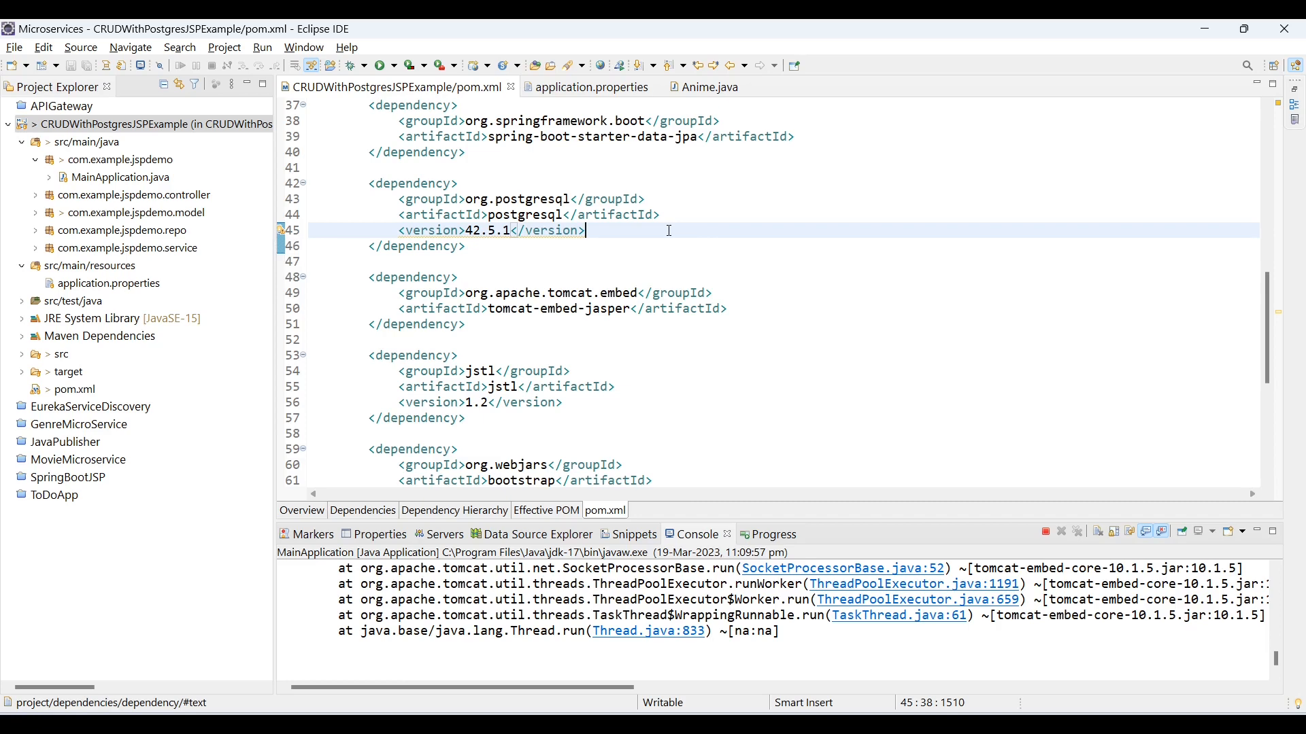
click(133, 124)
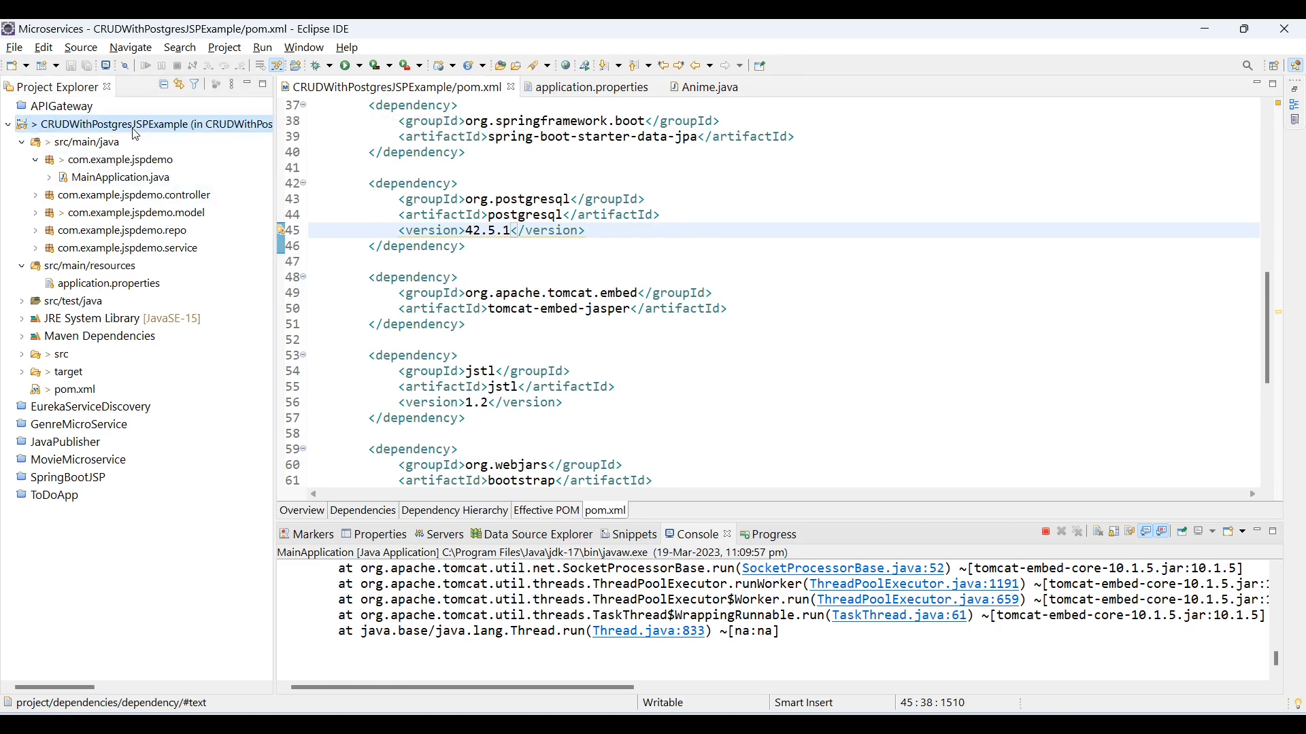
Add the jakarta.servlet.jsp.jstl-2.0.0 and Jakarta JSTL api jars from Downloads to the classpath.
right_click(133, 124)
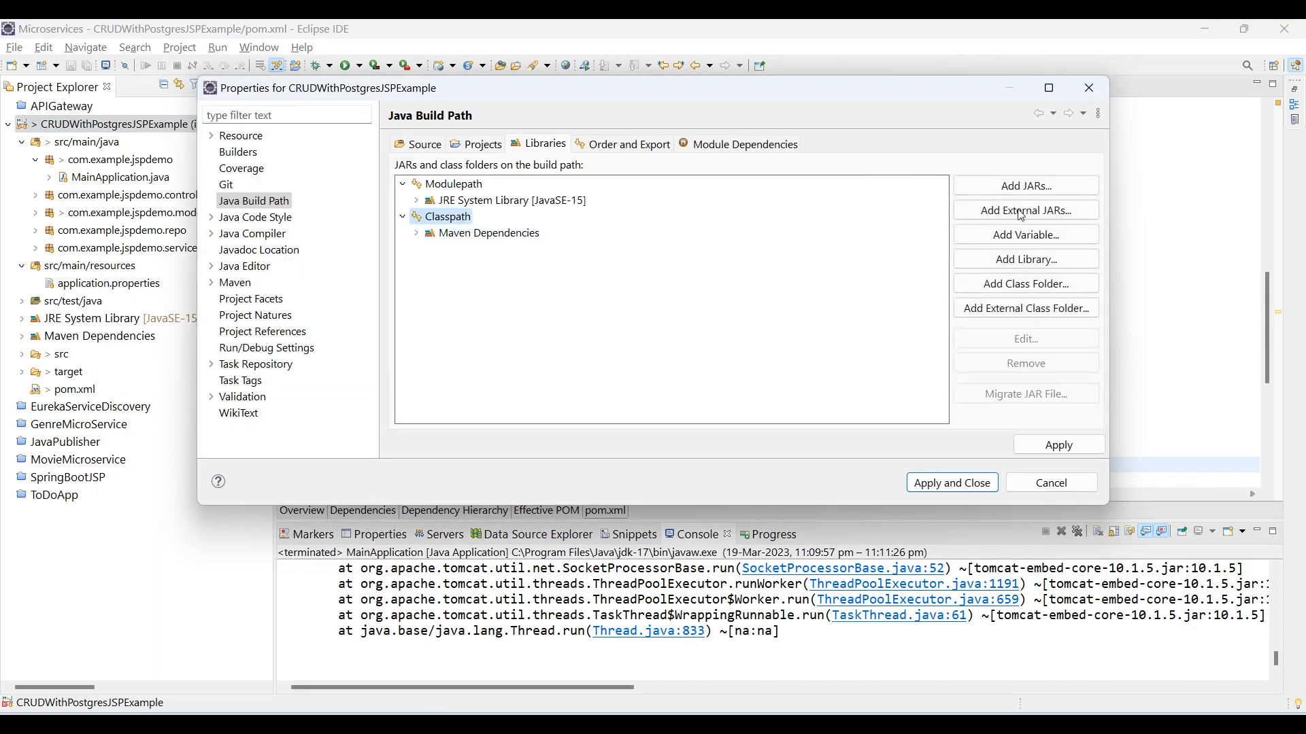
click(1026, 209)
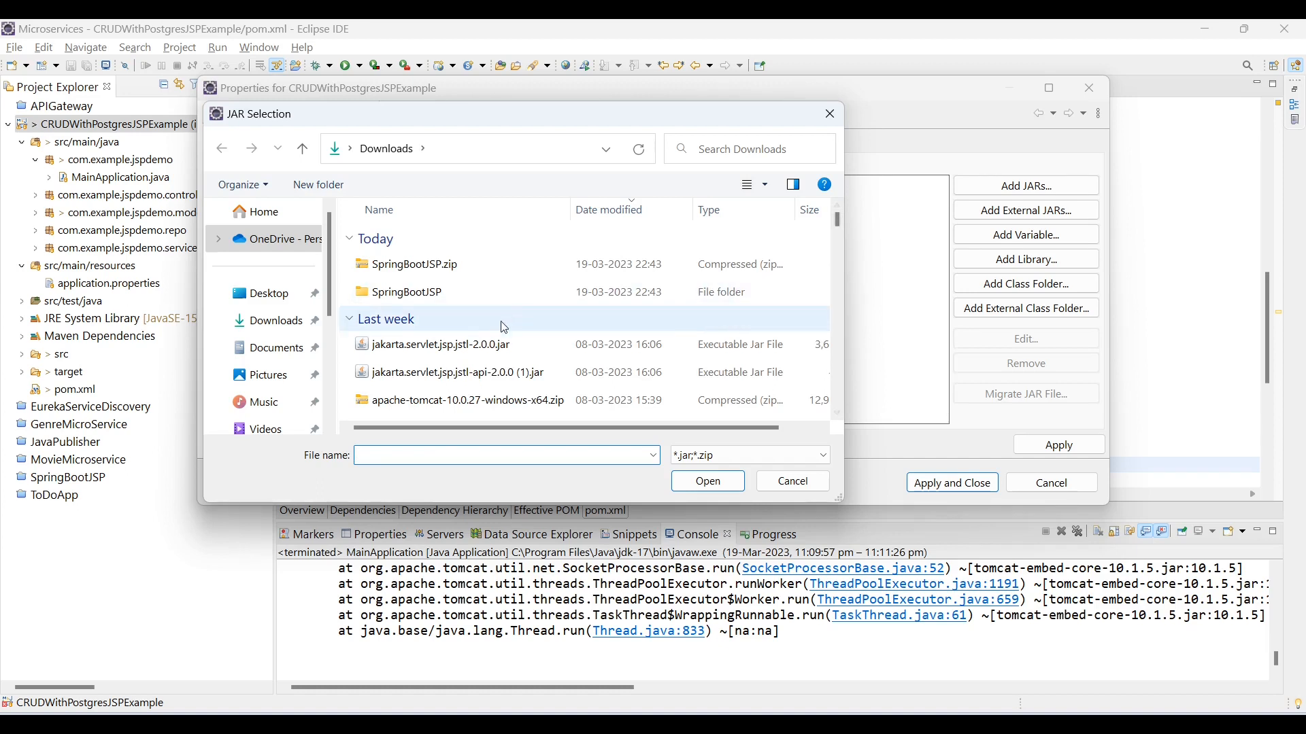
click(437, 344)
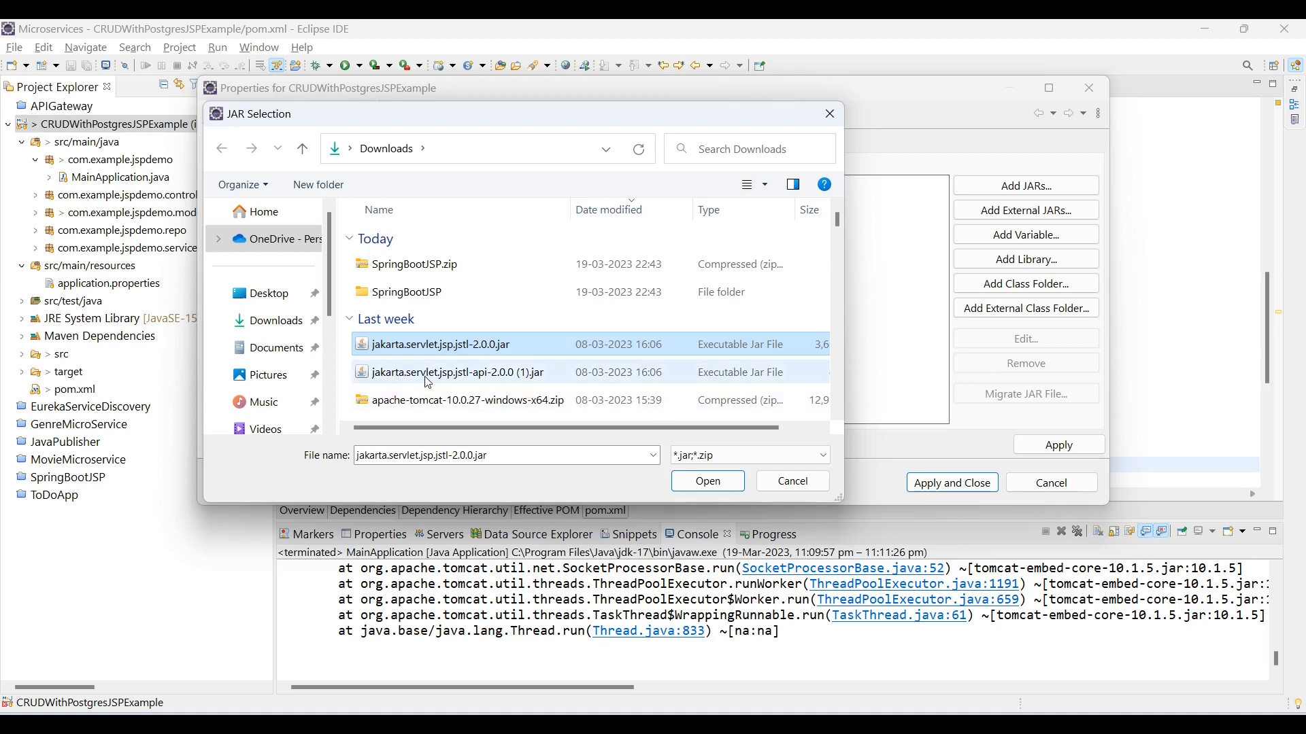
click(457, 373)
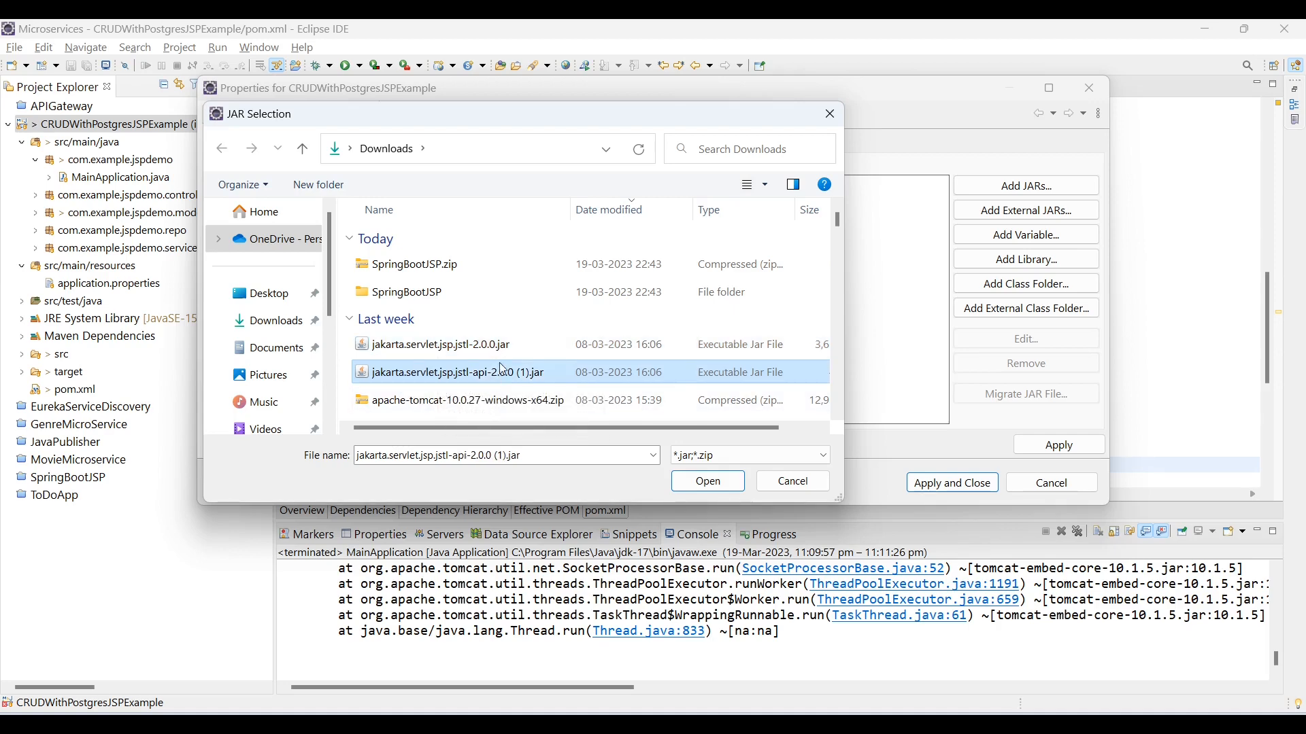
click(442, 344)
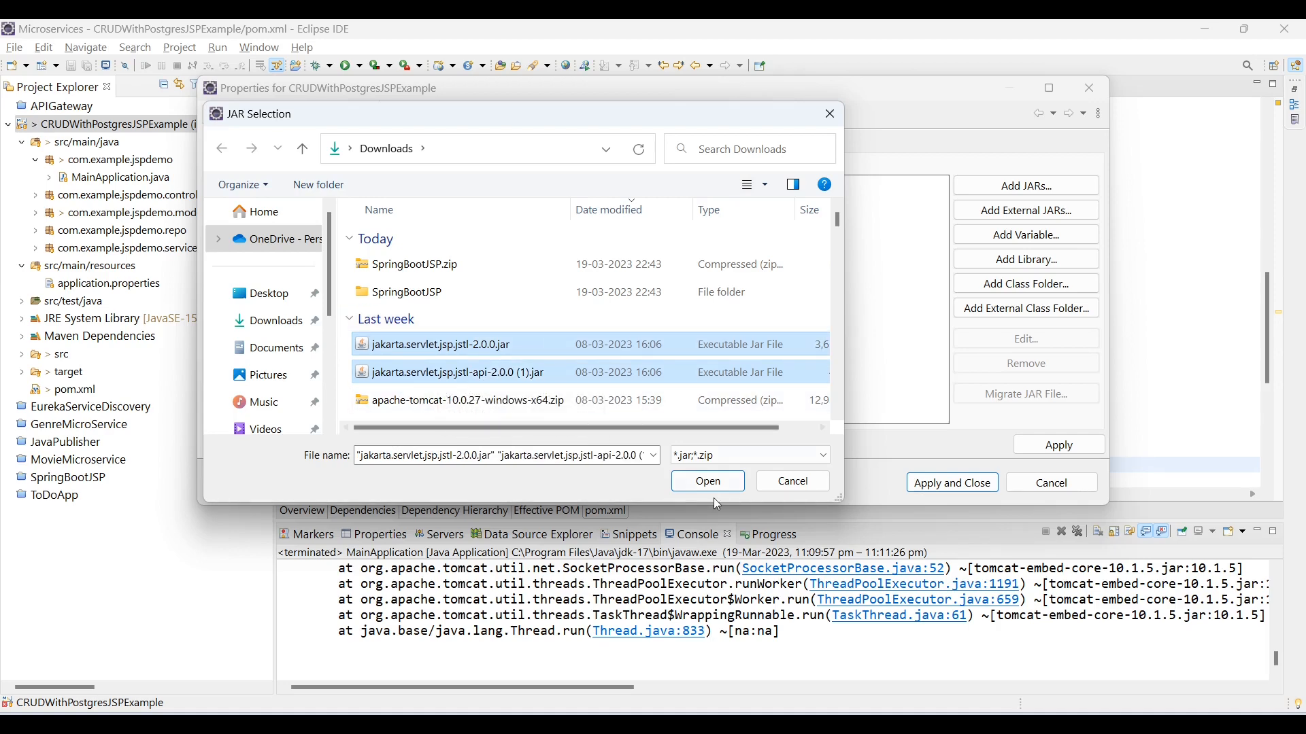
click(706, 481)
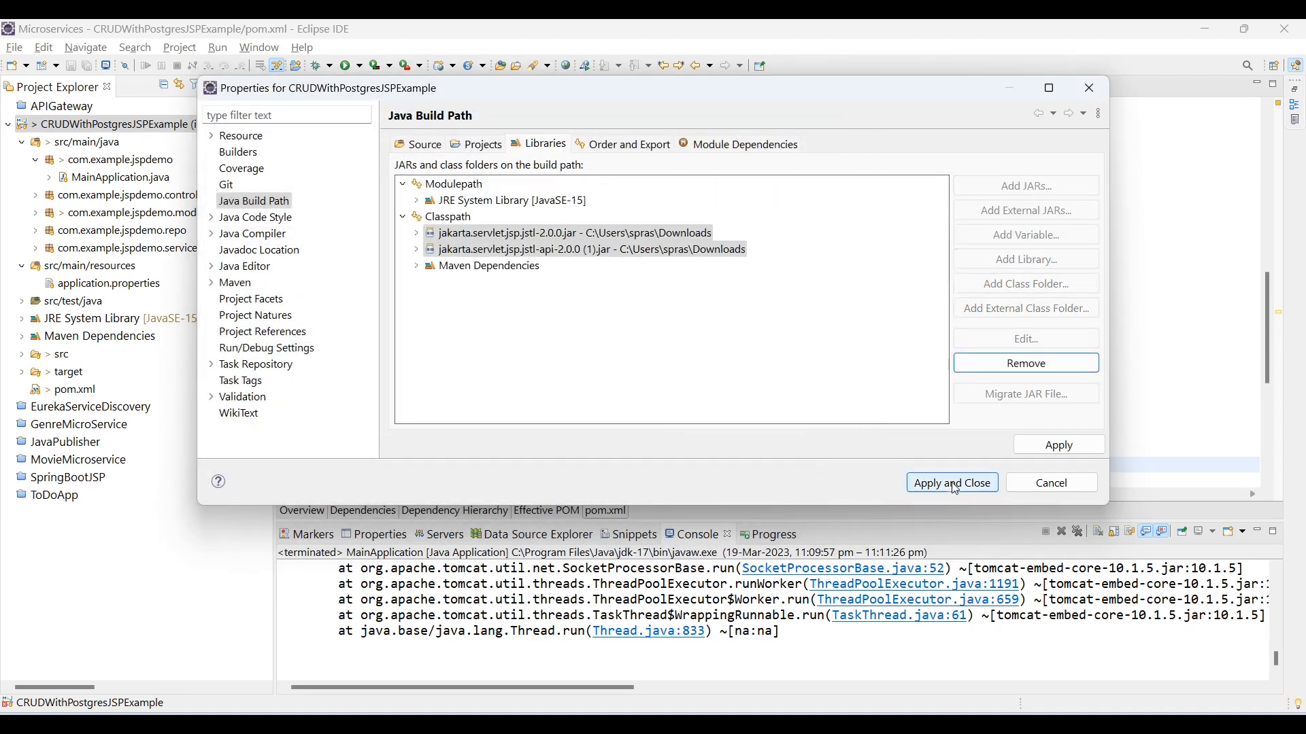
click(950, 483)
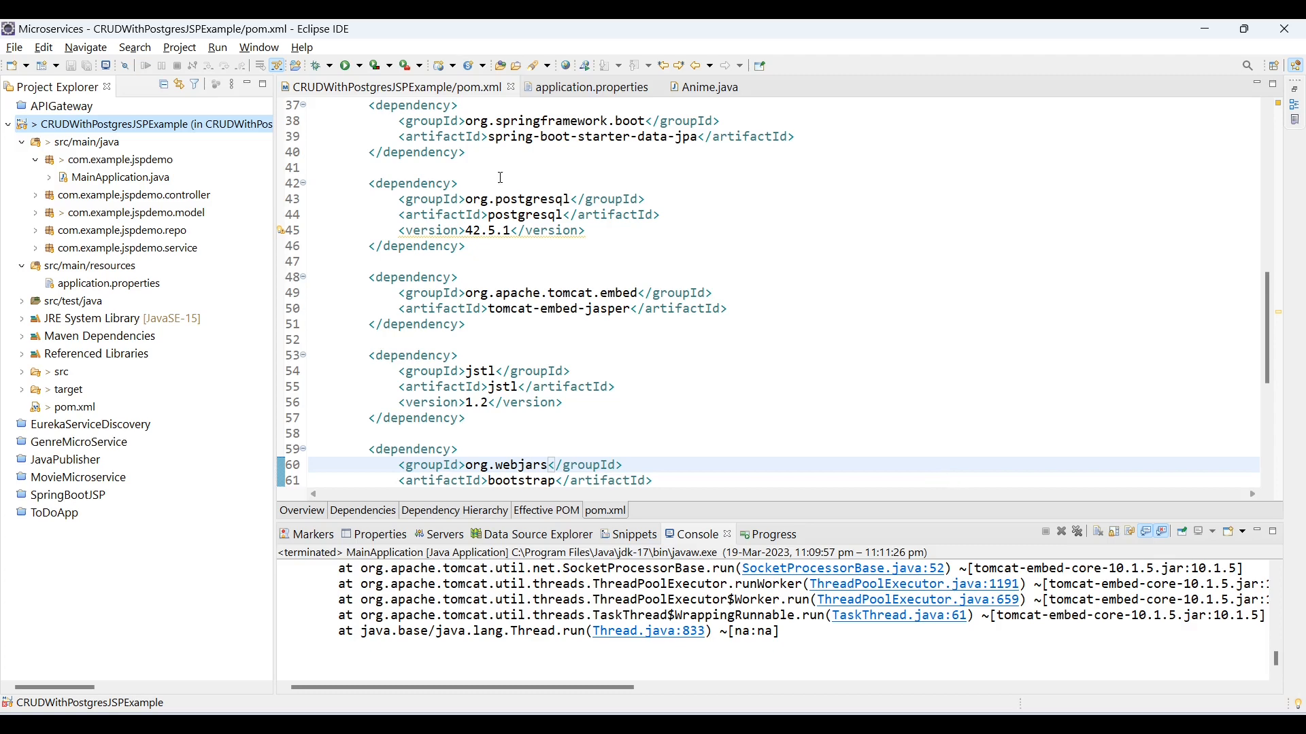
Switch to the Chrome window showing the localhost:8091 Whitelabel error page.
click(353, 65)
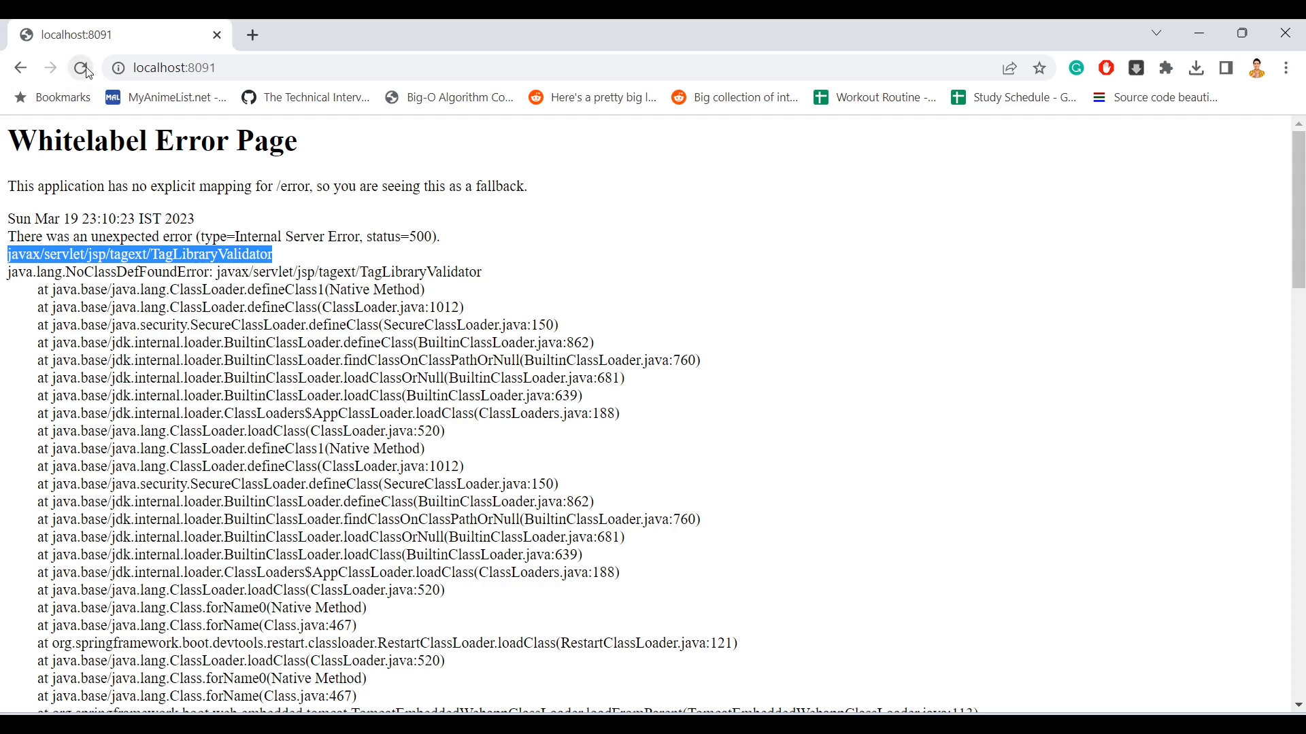
Reload localhost:8091 to render the Anime List table, then delete the Test anime (id 12).
click(79, 68)
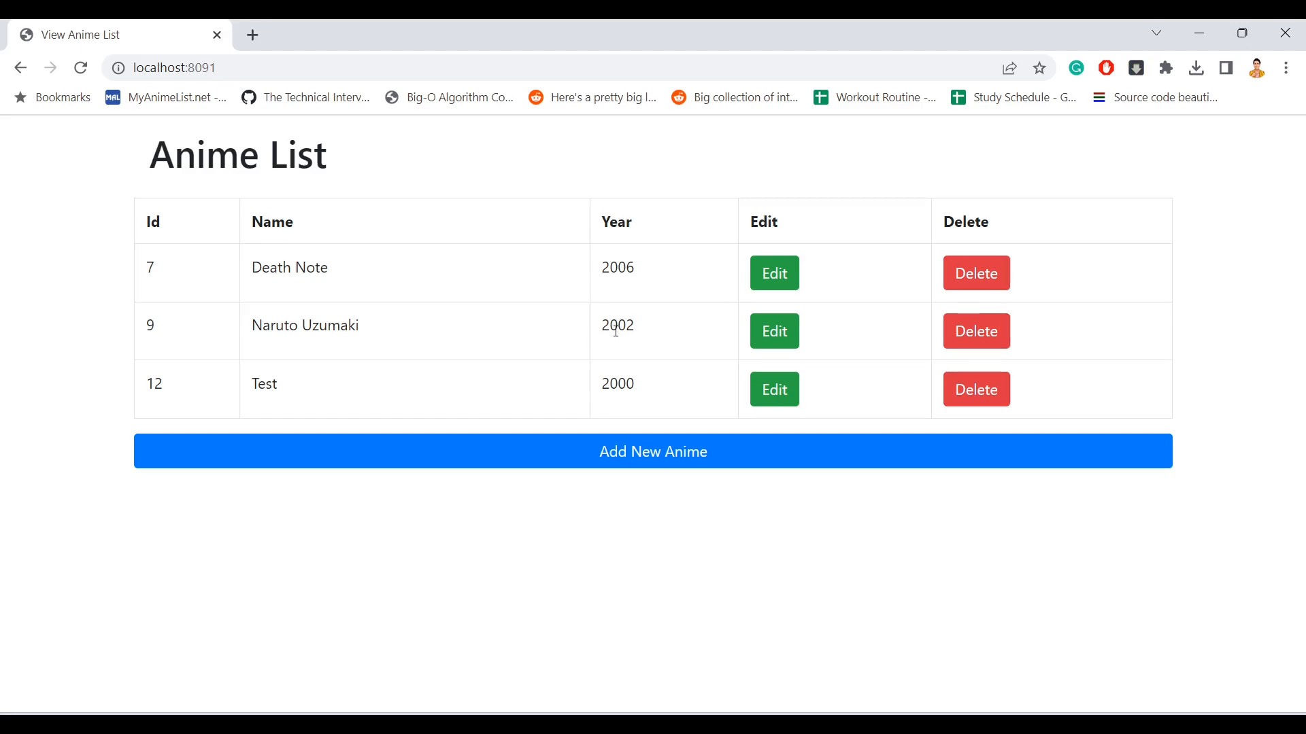
mouse_move(975, 390)
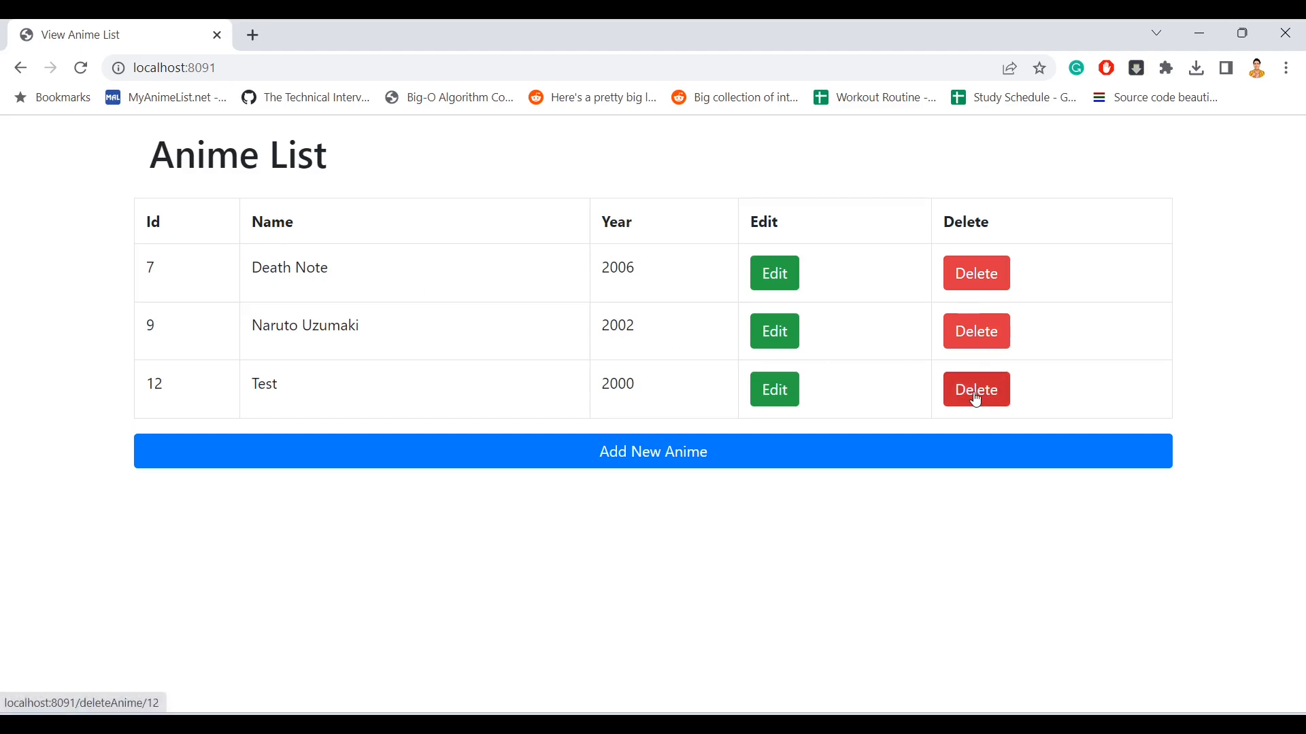
click(974, 389)
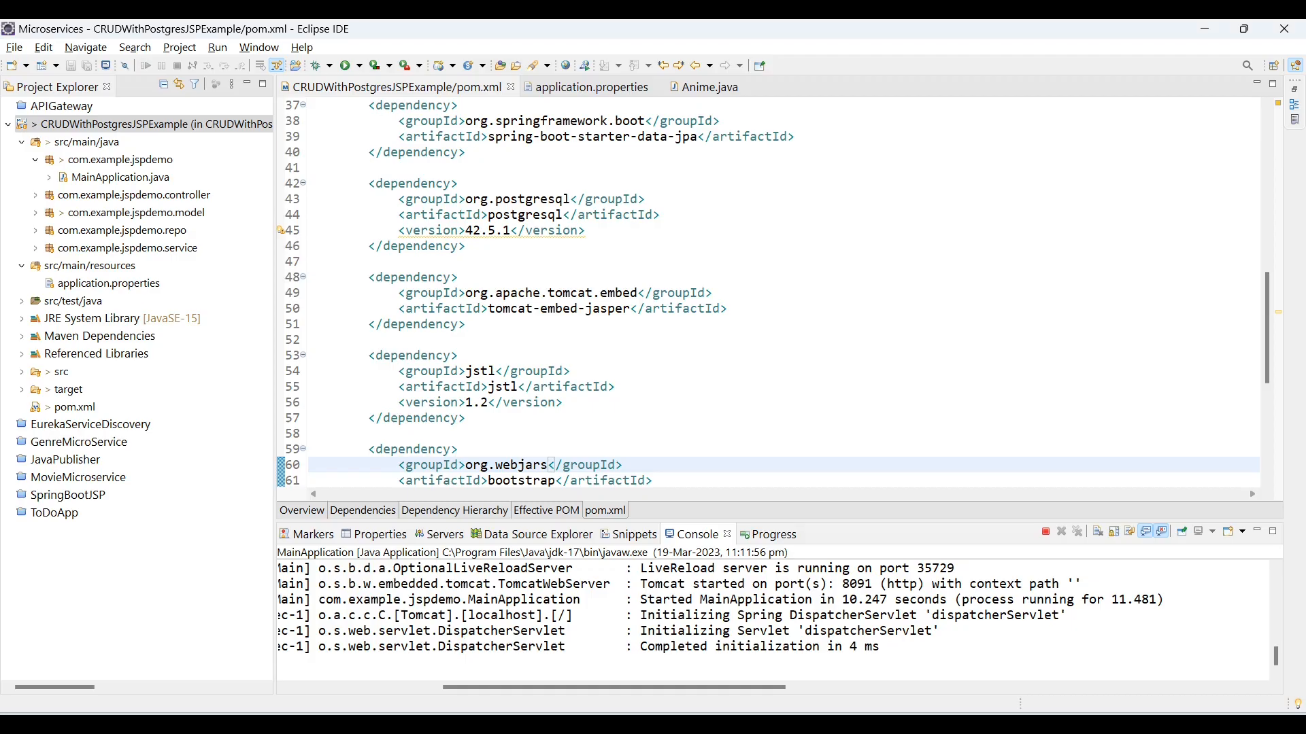
Show Anime.java's jakarta.persistence import and the two Jakarta JSTL jars under Referenced Libraries.
click(710, 87)
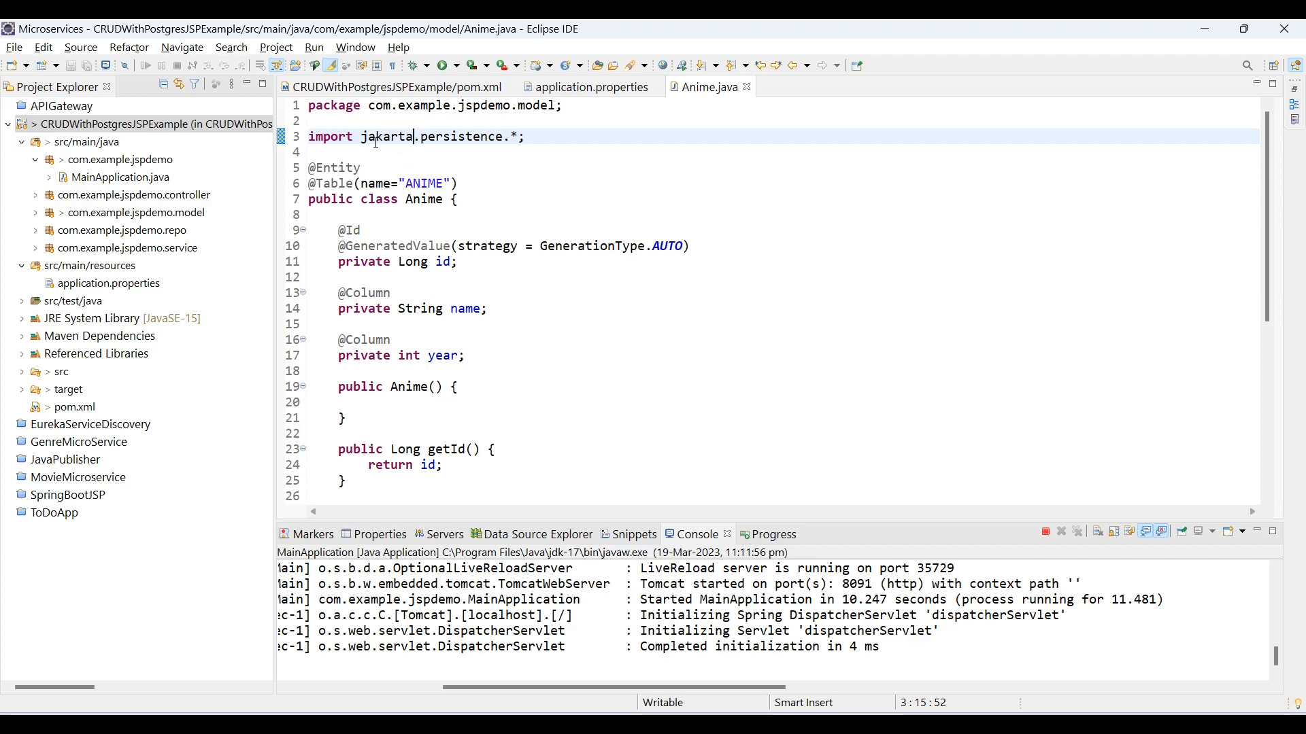
mouse_move(408, 136)
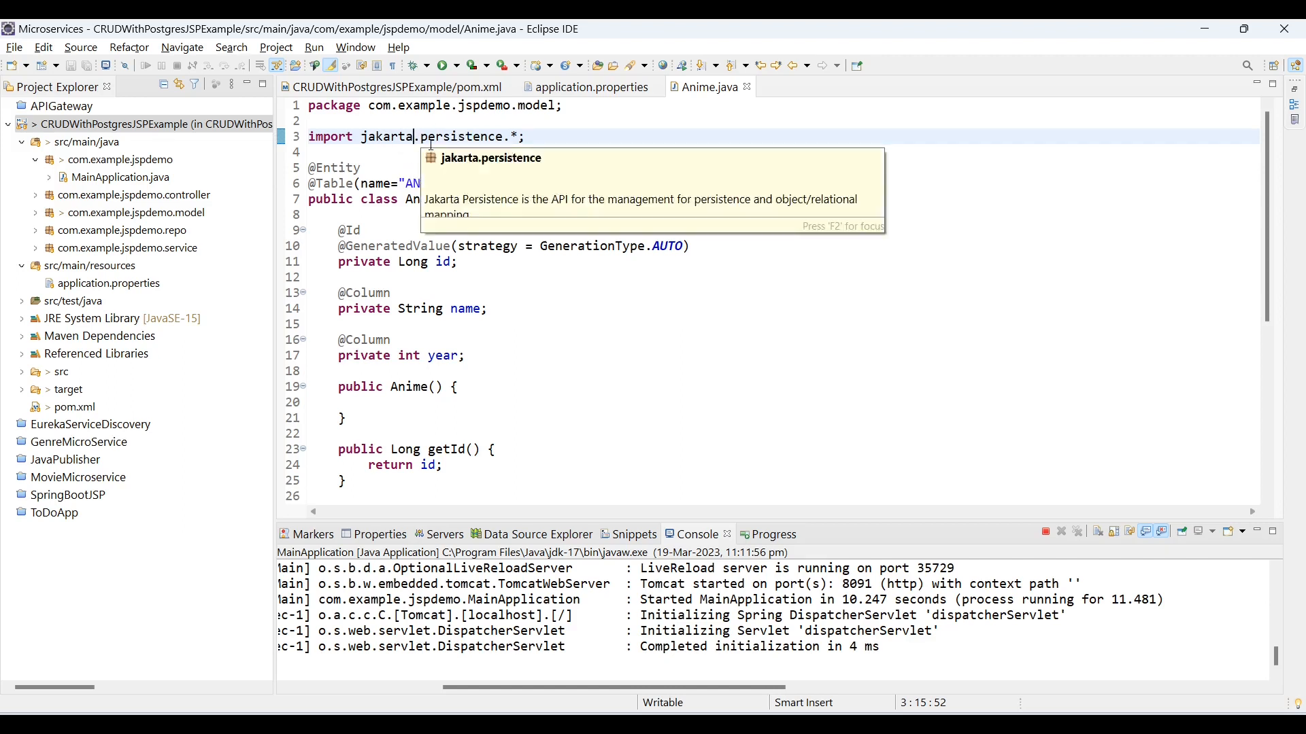
mouse_move(408, 136)
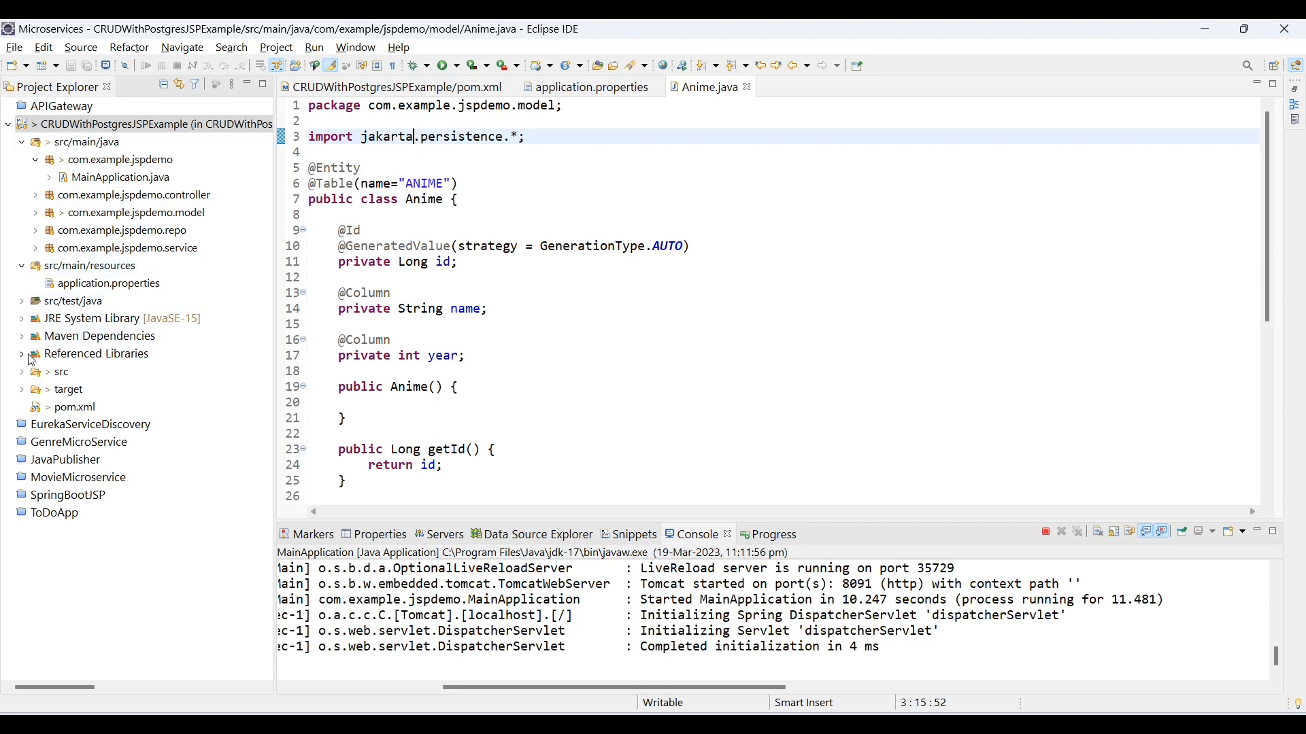
click(22, 353)
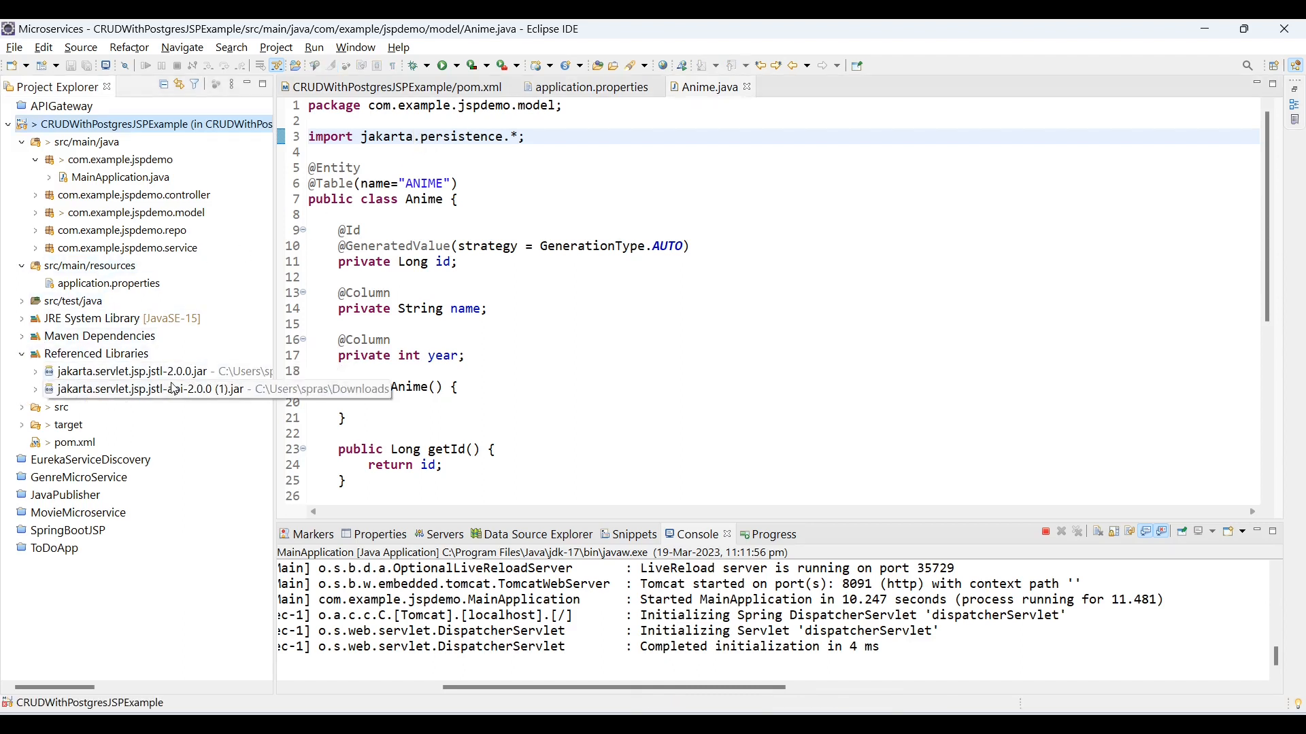